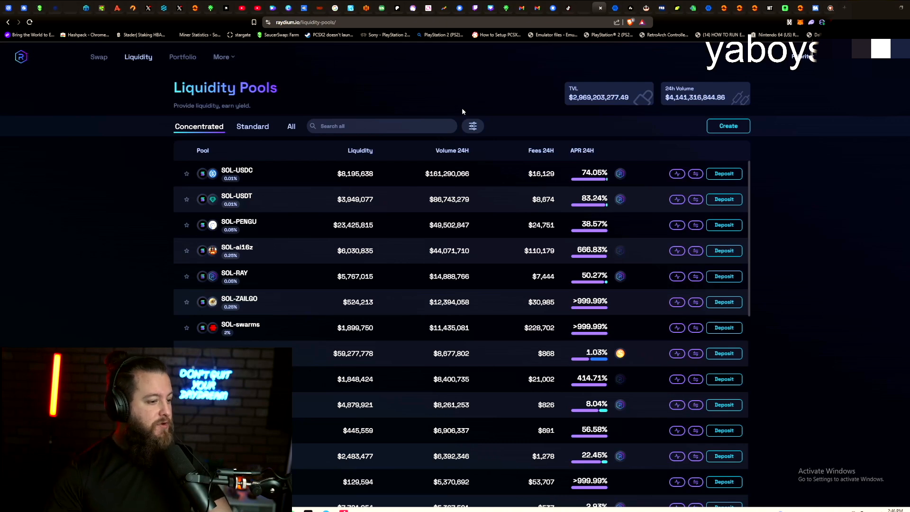
# Browse the concentrated pools list, then show the Standard pools list instead.
pyautogui.scroll(-3)
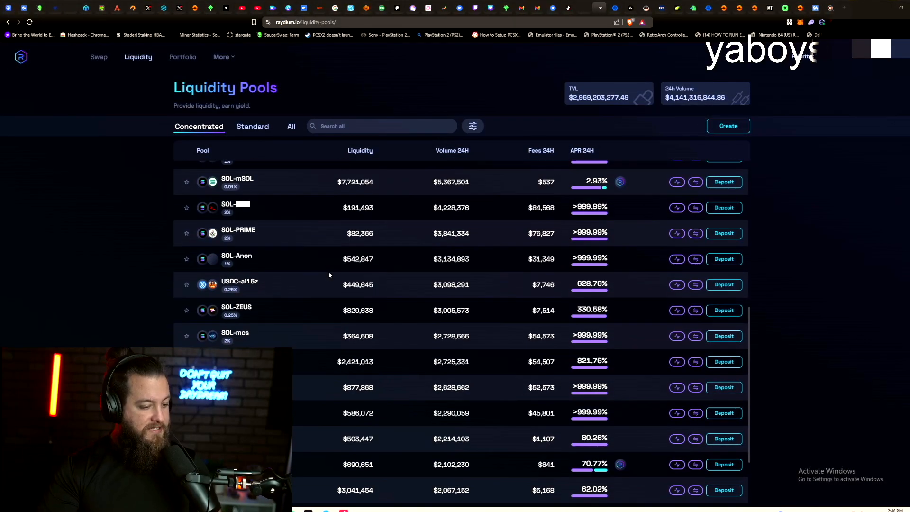
pyautogui.scroll(-3)
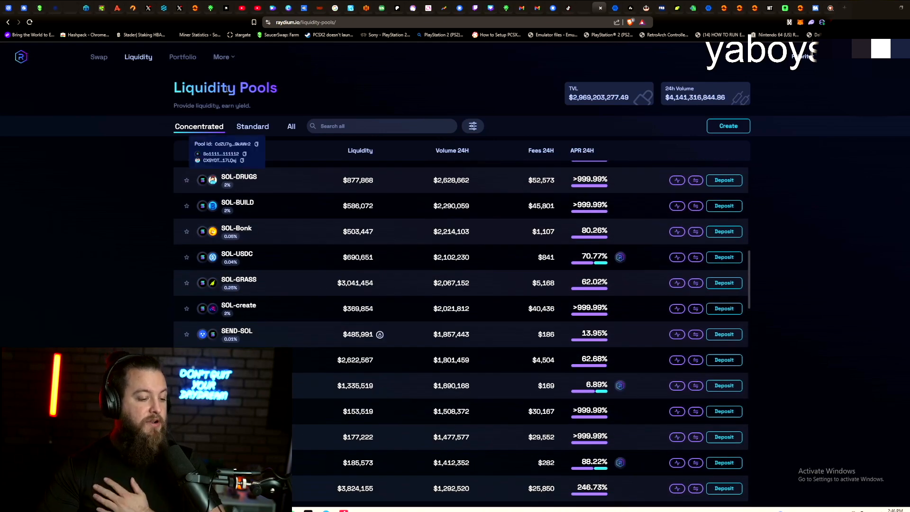
pyautogui.click(252, 126)
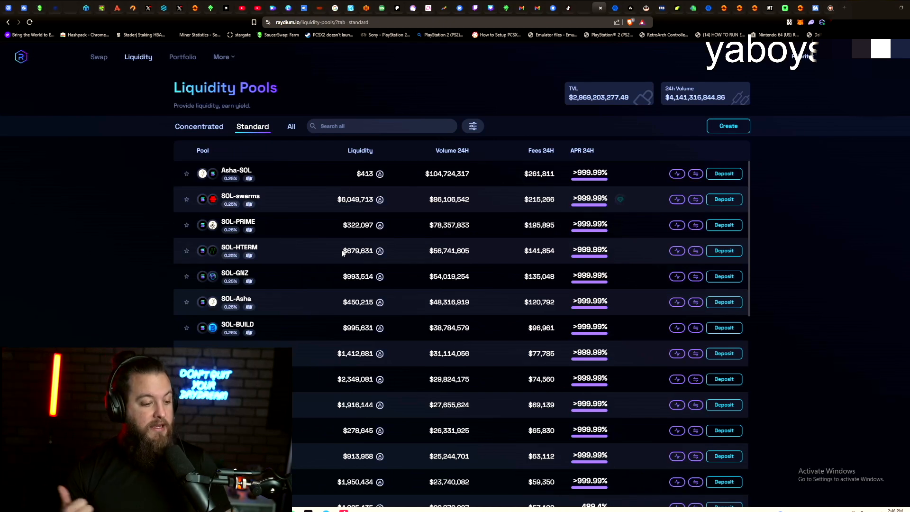
pyautogui.moveTo(236, 170)
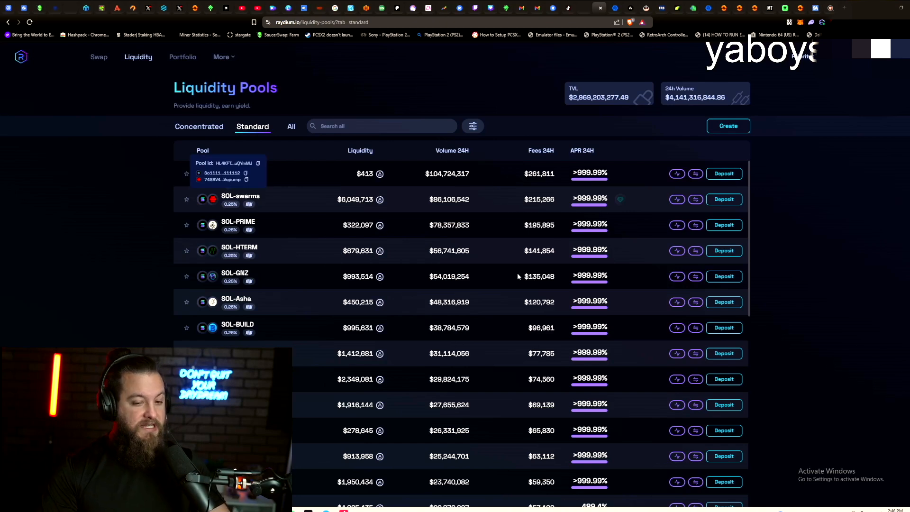
pyautogui.moveTo(232, 152)
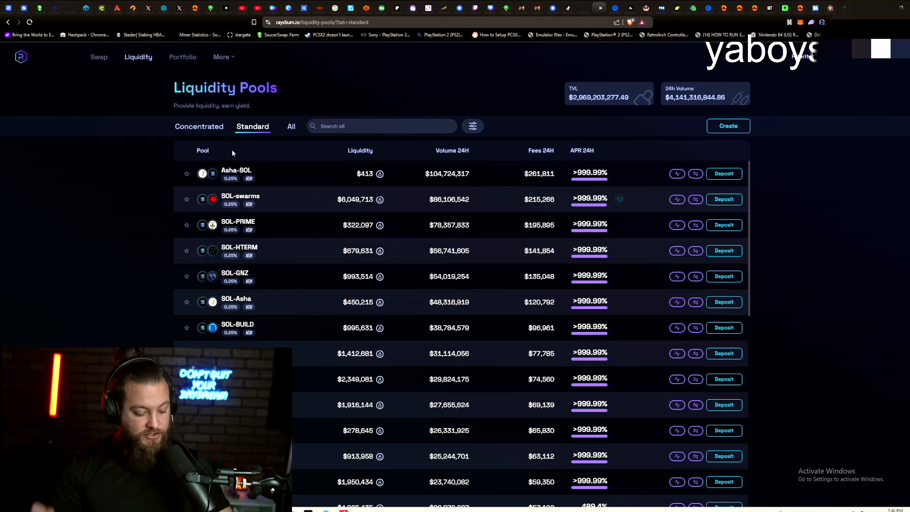
# Return to the concentrated pools list and start creating a new pool.
pyautogui.click(199, 126)
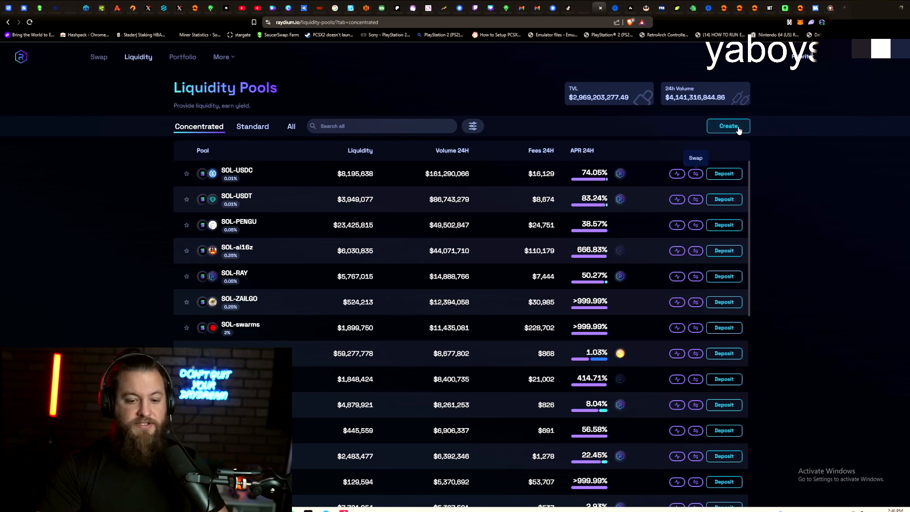
pyautogui.click(728, 126)
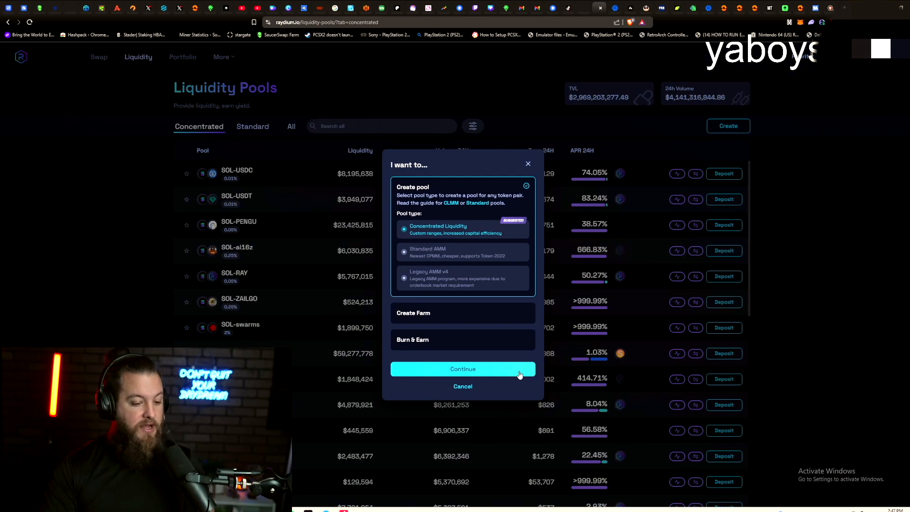
pyautogui.moveTo(563, 191)
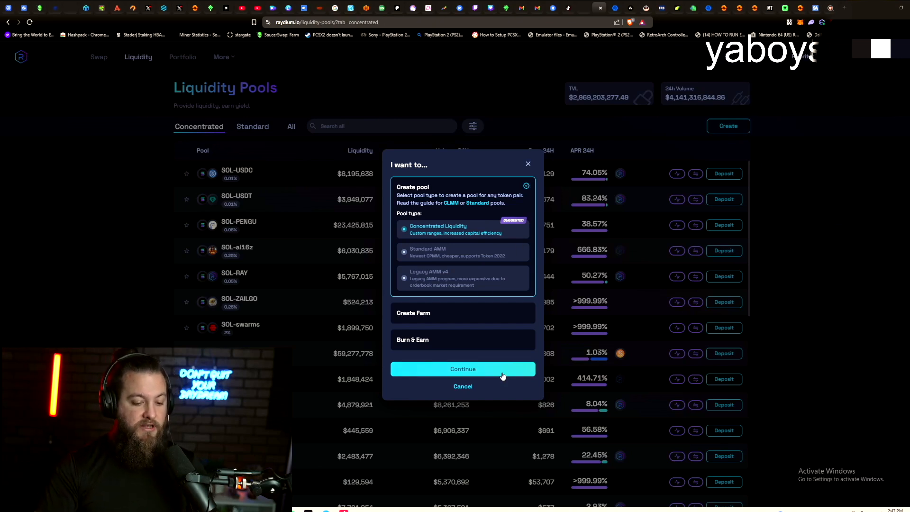
# Pair SOL as base token with PlatWif (mint aXjooqXuynsfQfyTwdoMmB6bvLZGmoon) as quote token.
pyautogui.click(462, 369)
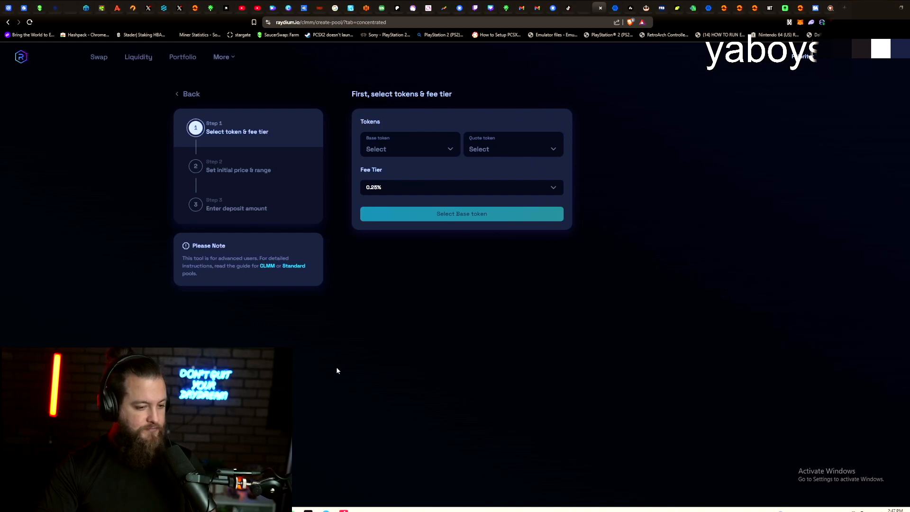
pyautogui.moveTo(456, 140)
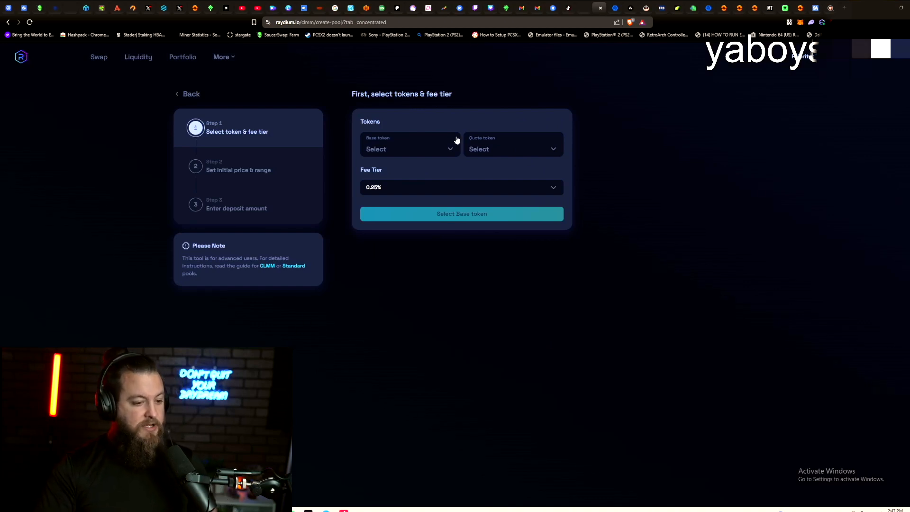
pyautogui.click(410, 149)
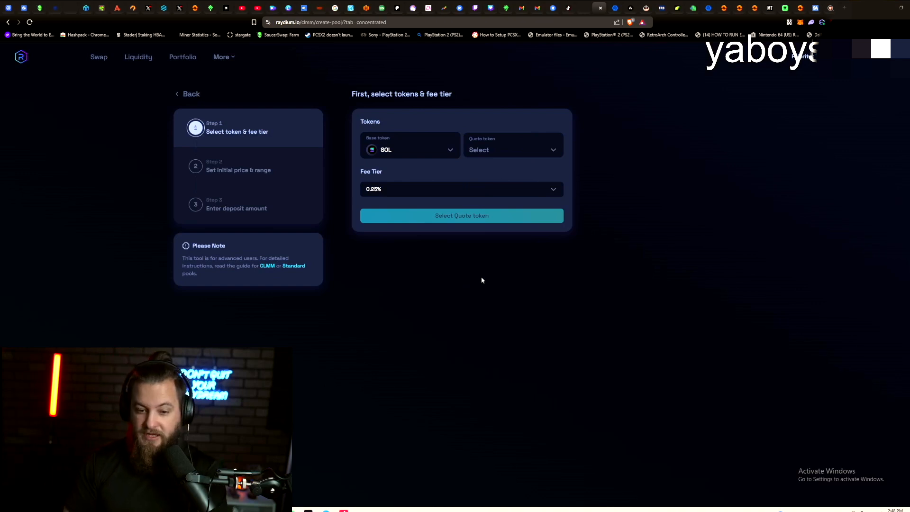
pyautogui.moveTo(518, 135)
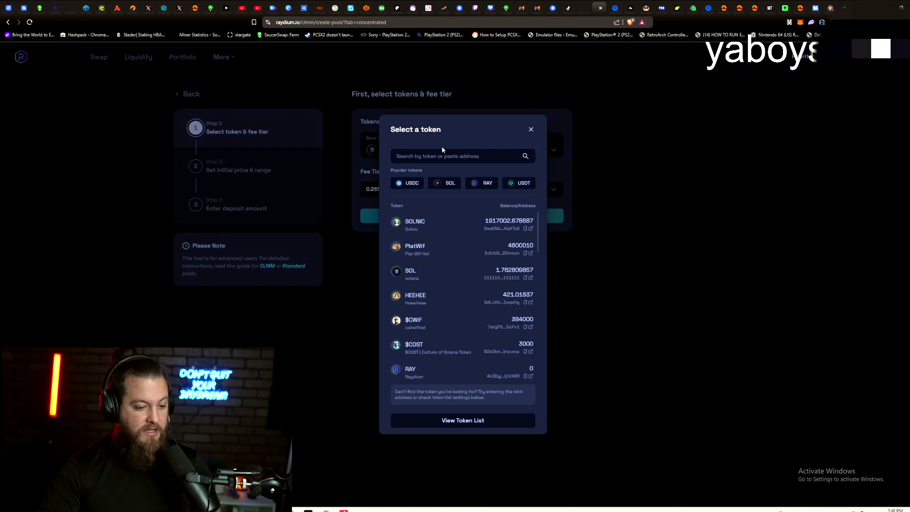
pyautogui.write('aXjooqXuynsfQfyTwdoMmB6bvLZGmoon')
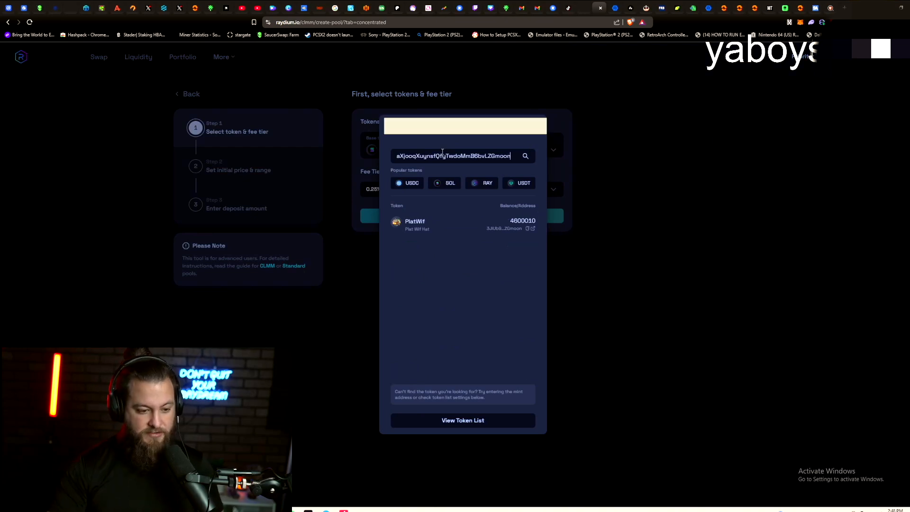
pyautogui.click(414, 224)
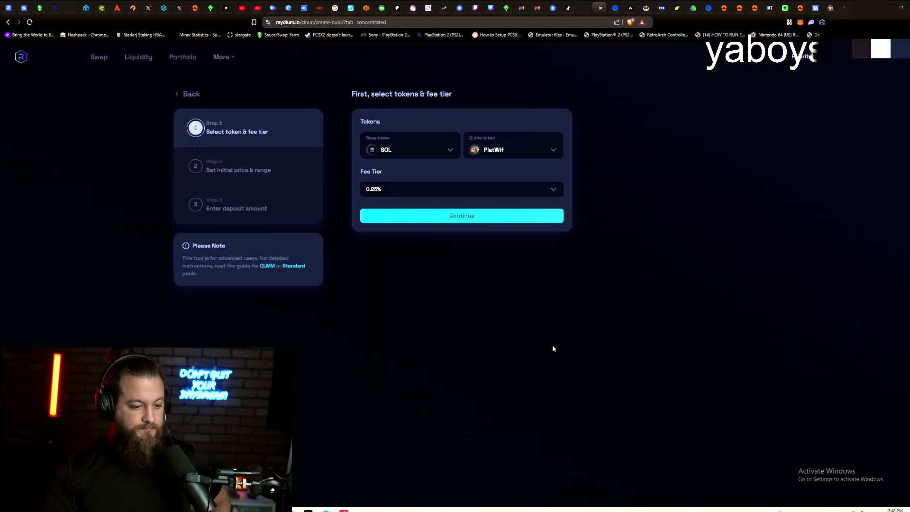
pyautogui.moveTo(534, 193)
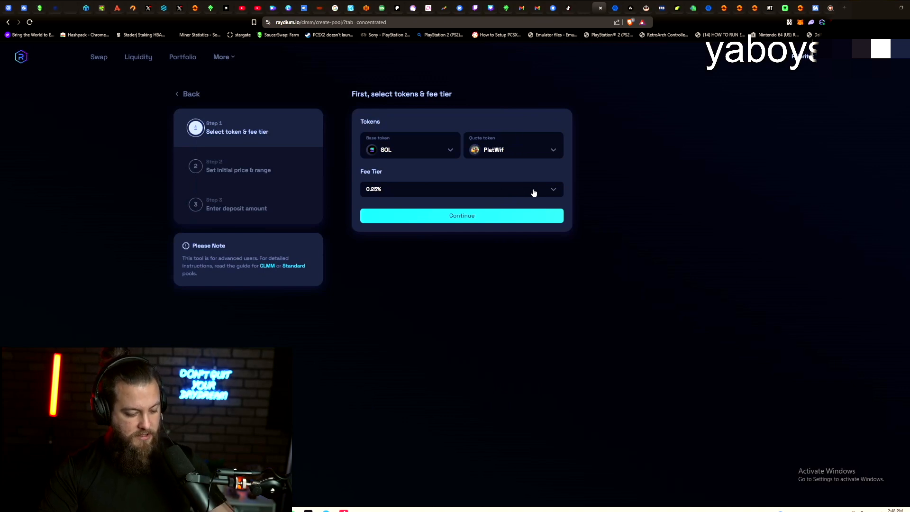
pyautogui.moveTo(537, 206)
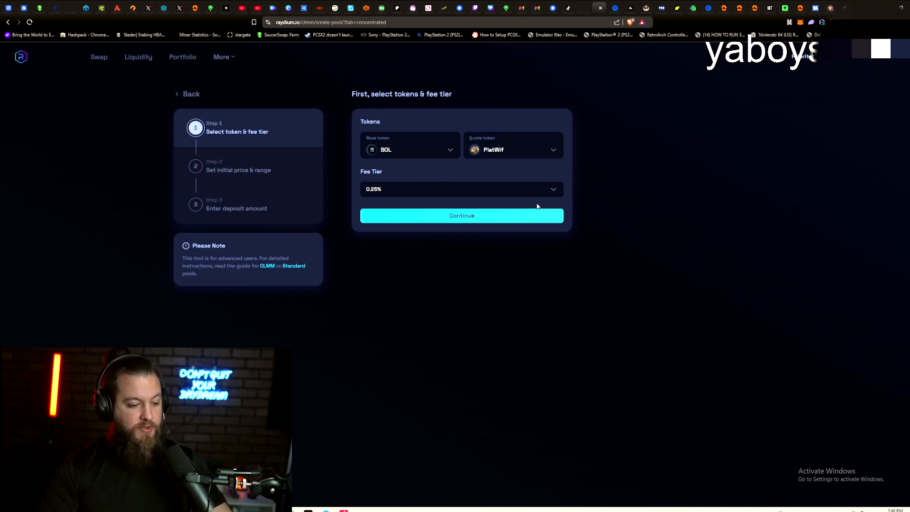
# Set the fee tier to 2% and advance to the initial price and range step.
pyautogui.click(461, 188)
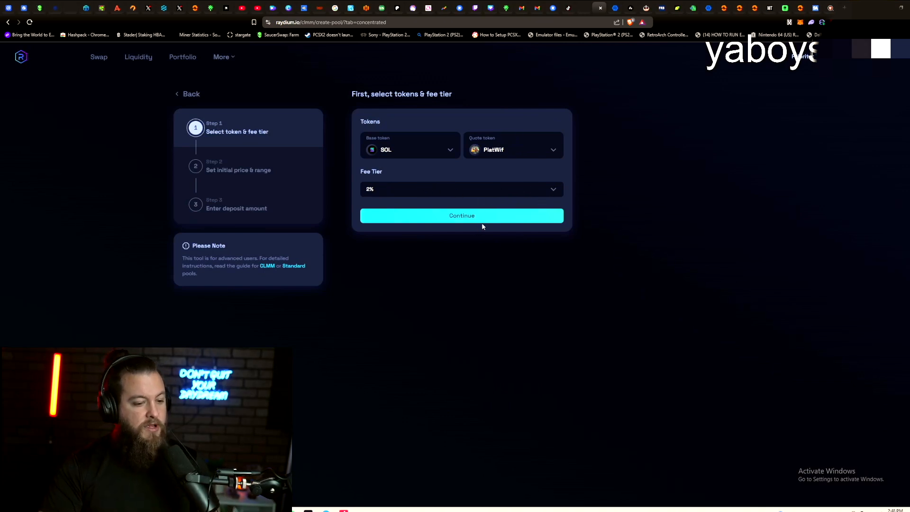
pyautogui.click(461, 215)
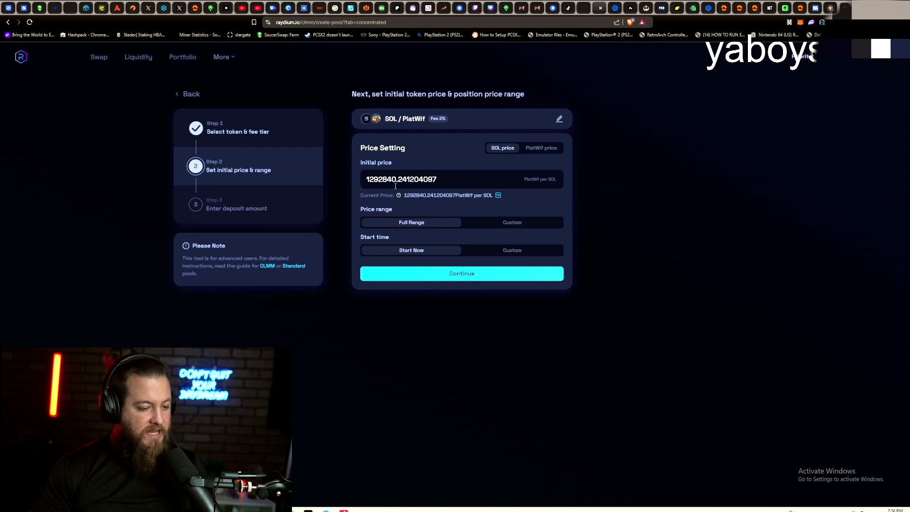
pyautogui.moveTo(415, 202)
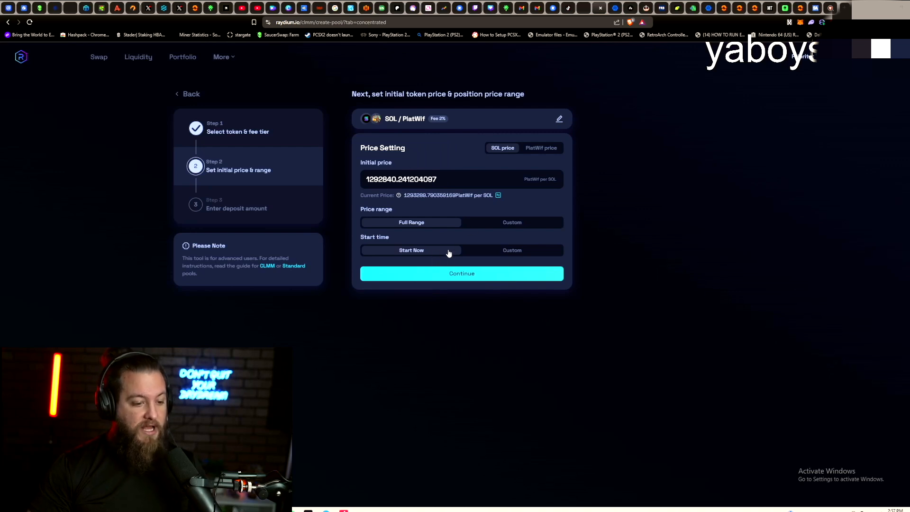
# Keep initial price 1292840.241204097 PlatWif per SOL, full range, Start Now, and continue to deposits.
pyautogui.click(461, 273)
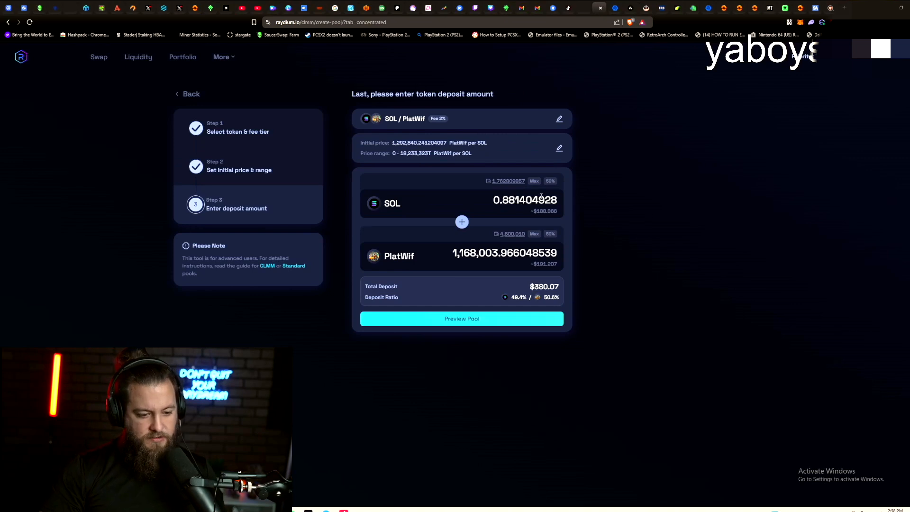
pyautogui.moveTo(562, 182)
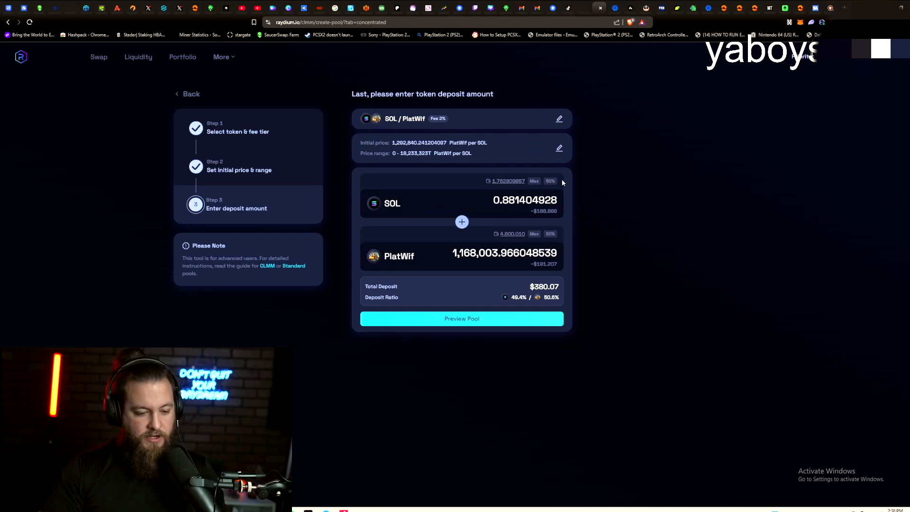
# Fill the SOL deposit with the full wallet balance.
pyautogui.click(508, 180)
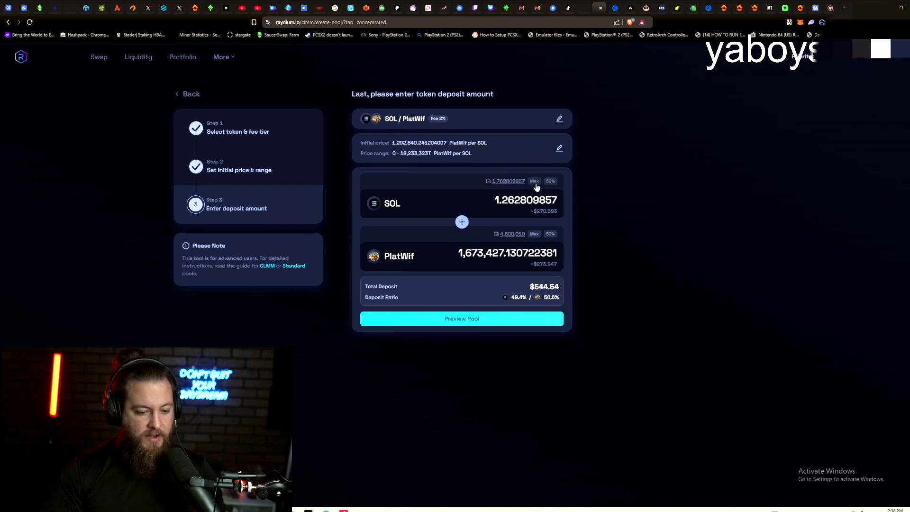
pyautogui.moveTo(566, 296)
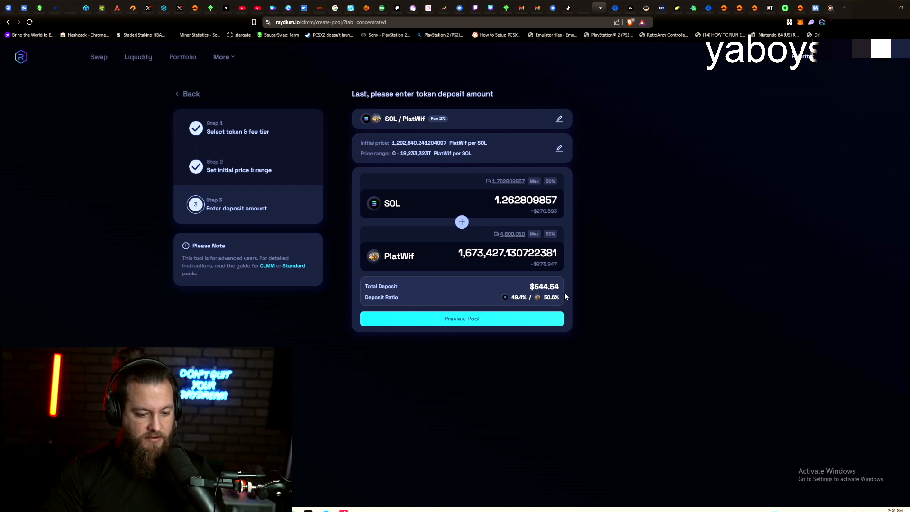
pyautogui.moveTo(556, 180)
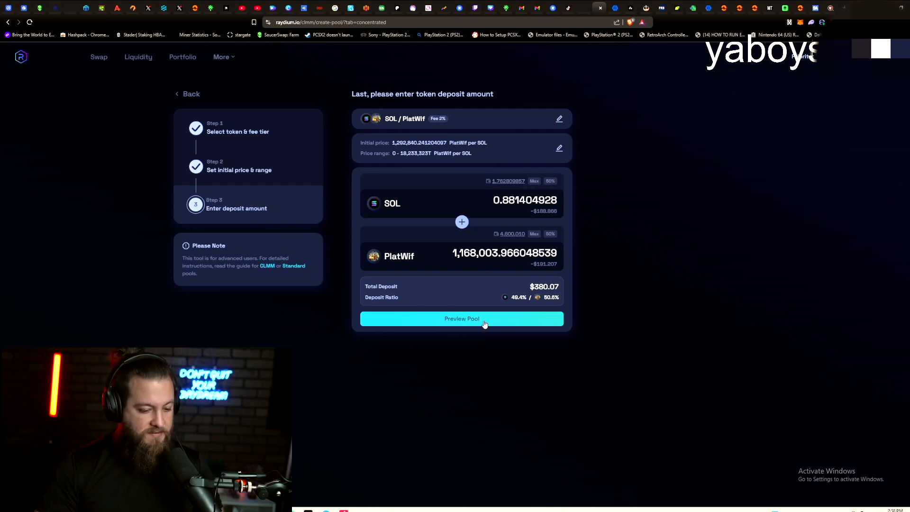
# Preview and confirm the ≈$382 SOL/PlatWif deposit, creating the concentrated pool.
pyautogui.click(462, 319)
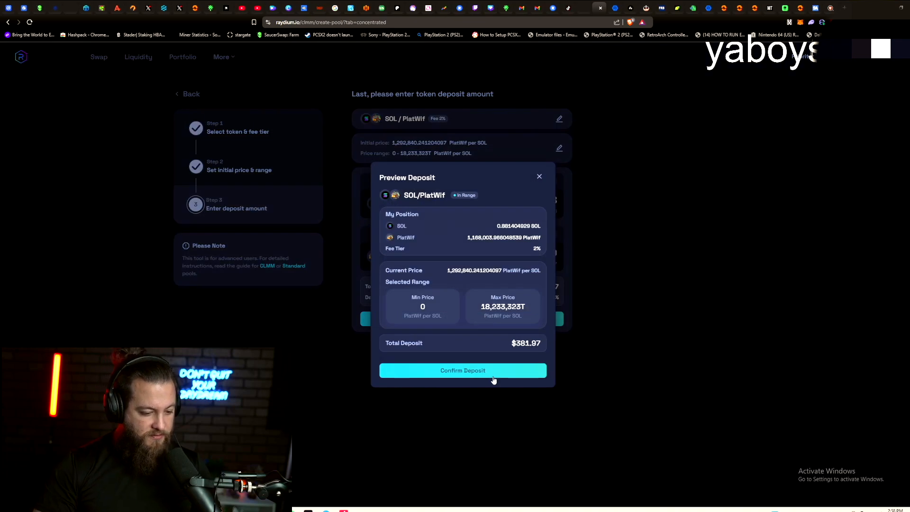
pyautogui.click(461, 370)
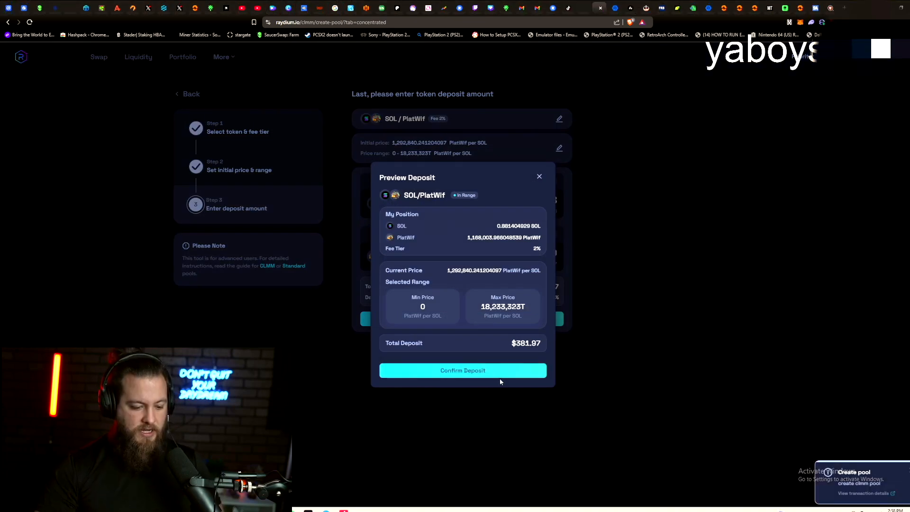
pyautogui.moveTo(728, 457)
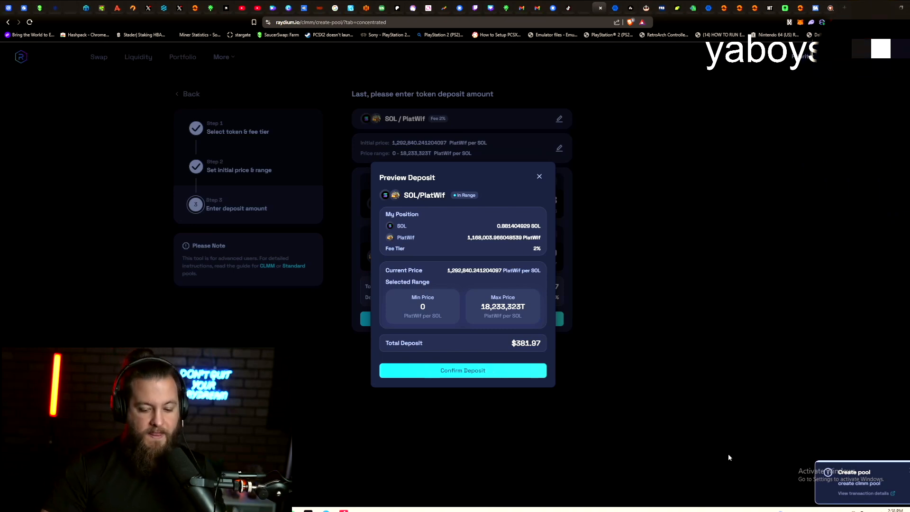
pyautogui.moveTo(673, 314)
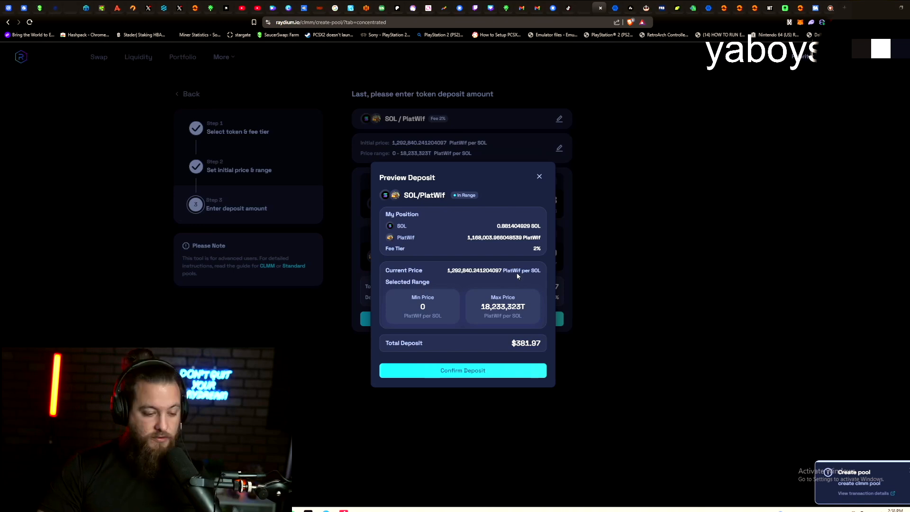
pyautogui.moveTo(573, 226)
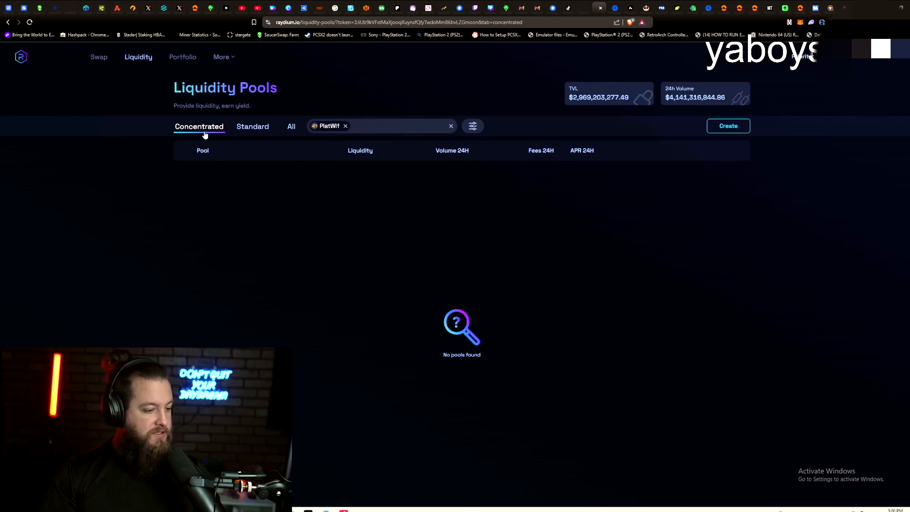
pyautogui.moveTo(245, 123)
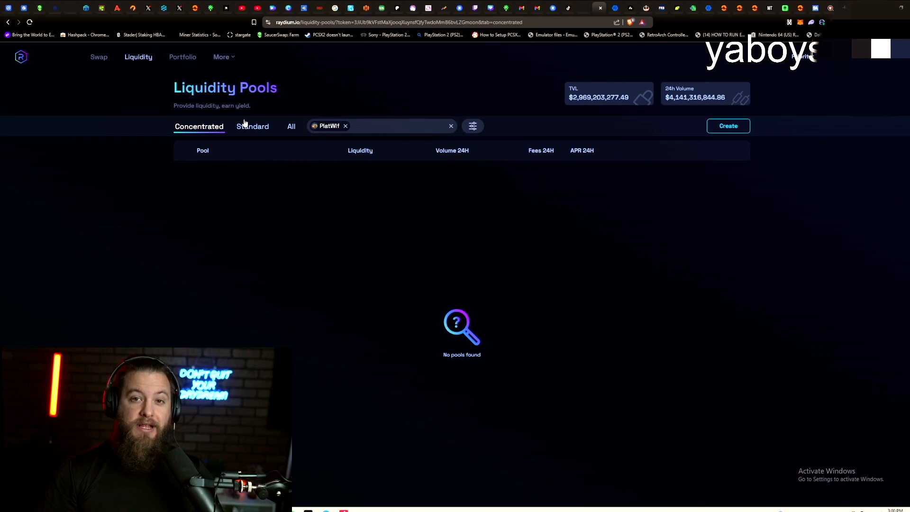
pyautogui.moveTo(260, 134)
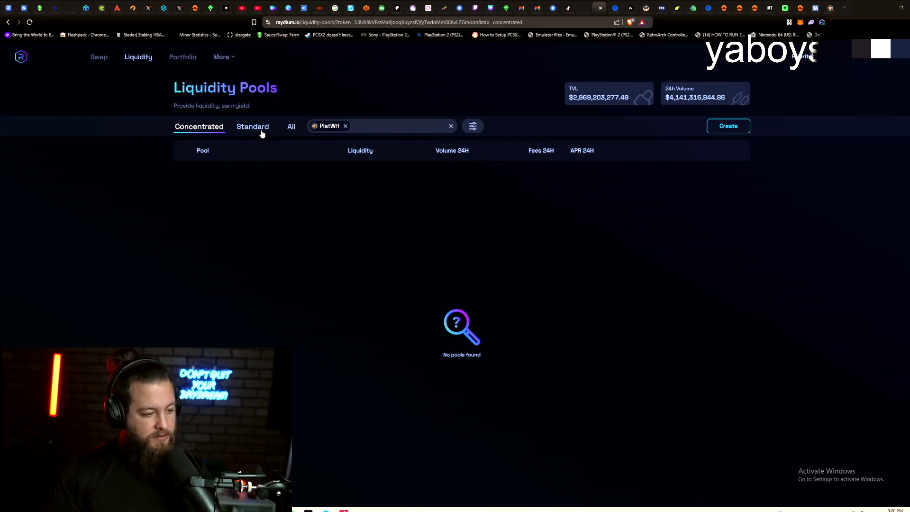
# List the standard pools containing PlatWif, revealing the existing PlatWif-SOL pool.
pyautogui.click(252, 126)
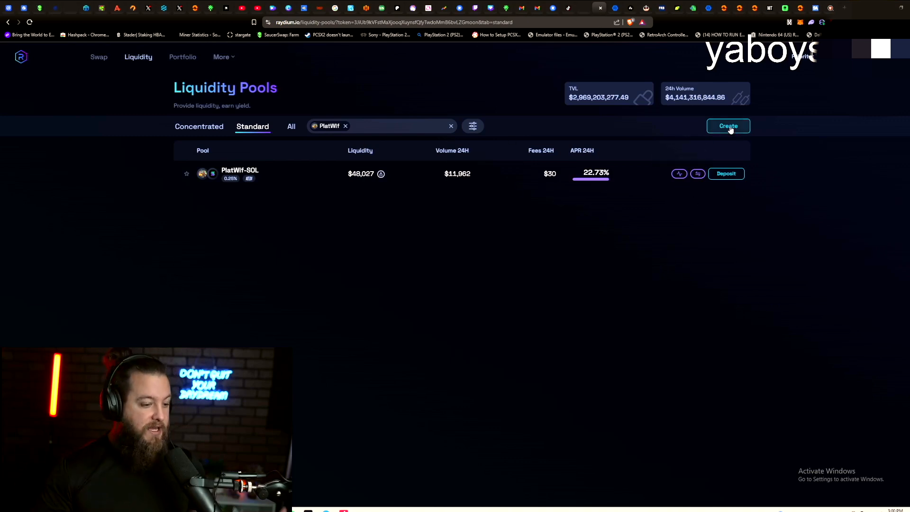
# Start a new Standard AMM pool, reaching the Initialize CPMM pool form.
pyautogui.click(728, 126)
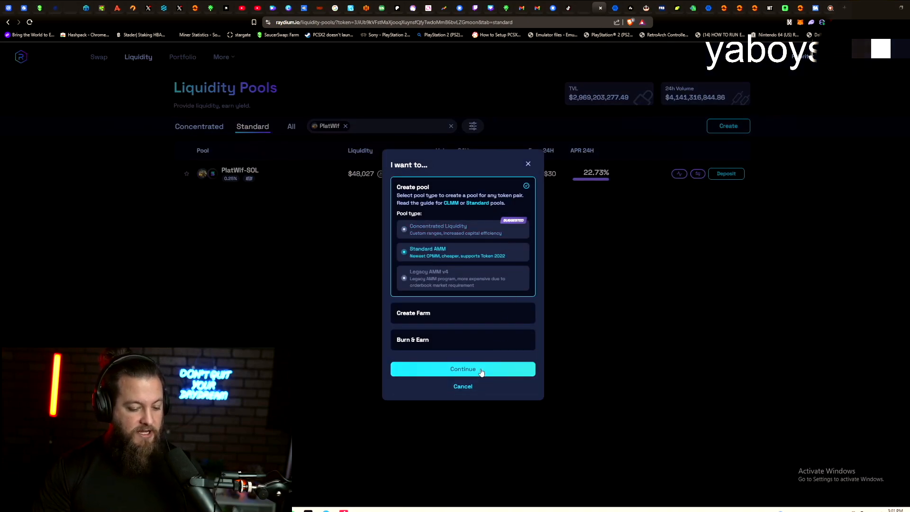
pyautogui.click(463, 369)
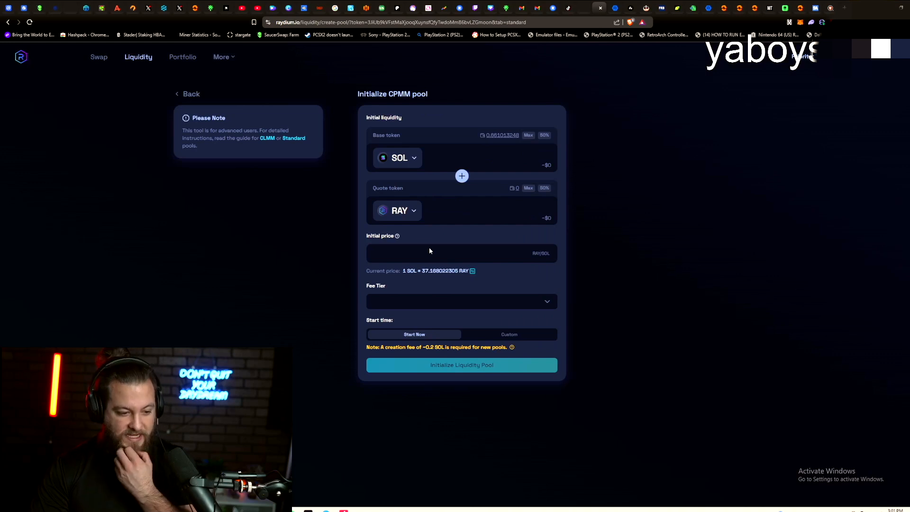
pyautogui.moveTo(400, 211)
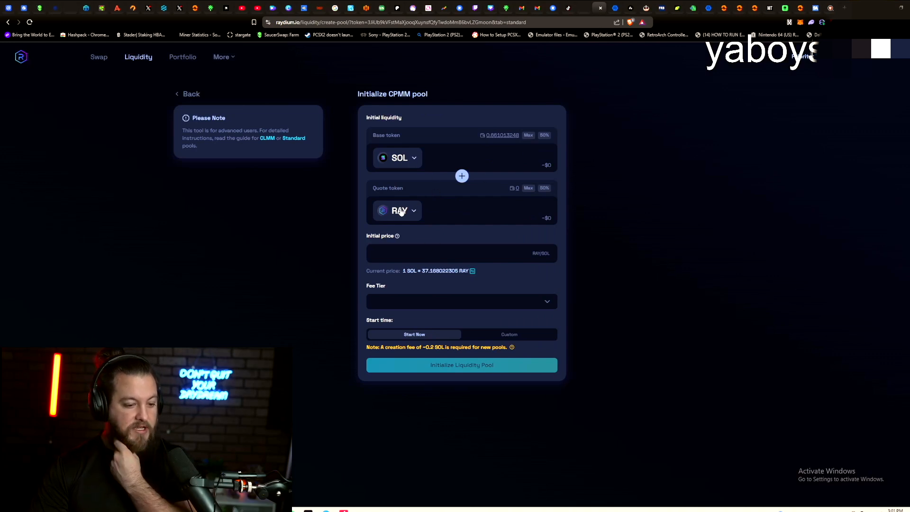
# Choose PlatWif as the quote token, accepting the unlisted-token warning.
pyautogui.click(399, 210)
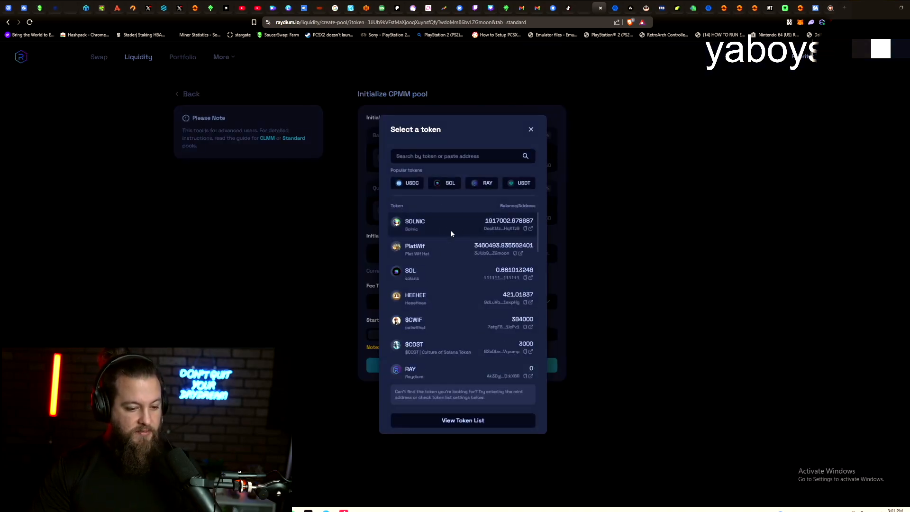
pyautogui.click(415, 248)
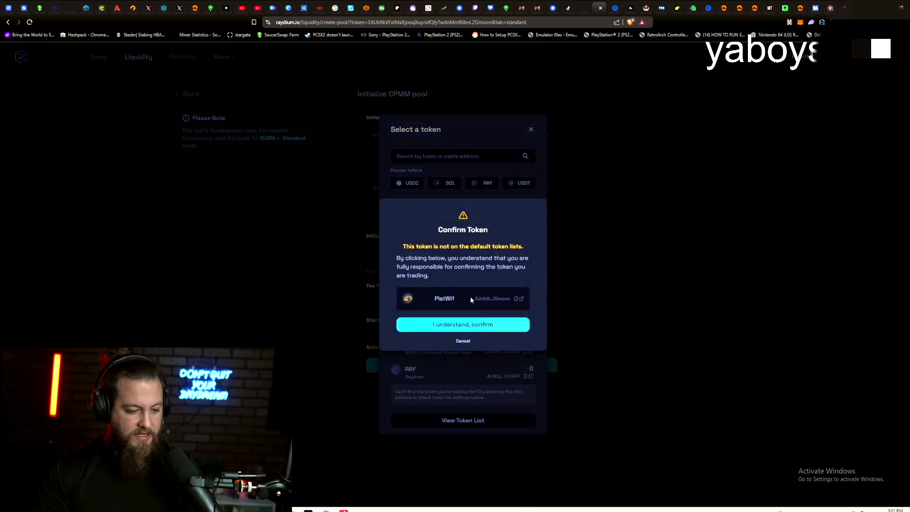
pyautogui.click(462, 325)
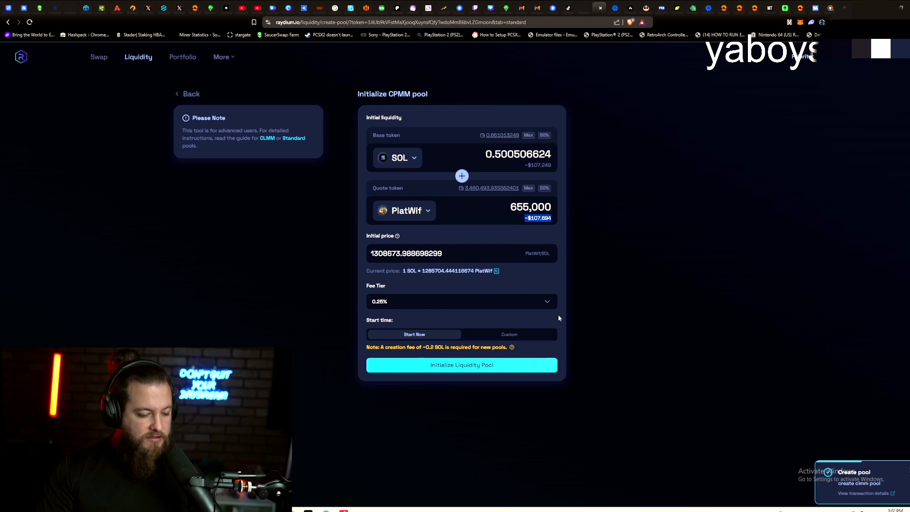
pyautogui.moveTo(501, 386)
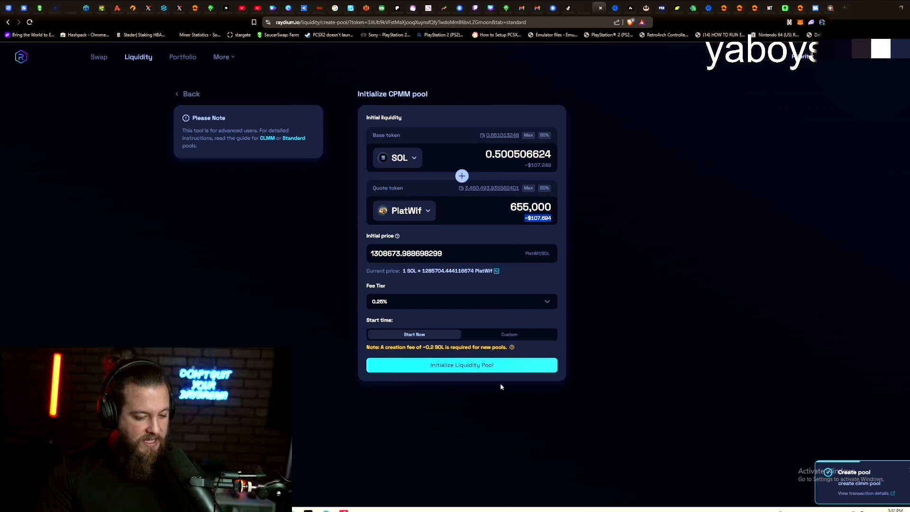
# Pick the 4% fee tier and submit the SOL/PlatWif pool initialization.
pyautogui.click(461, 300)
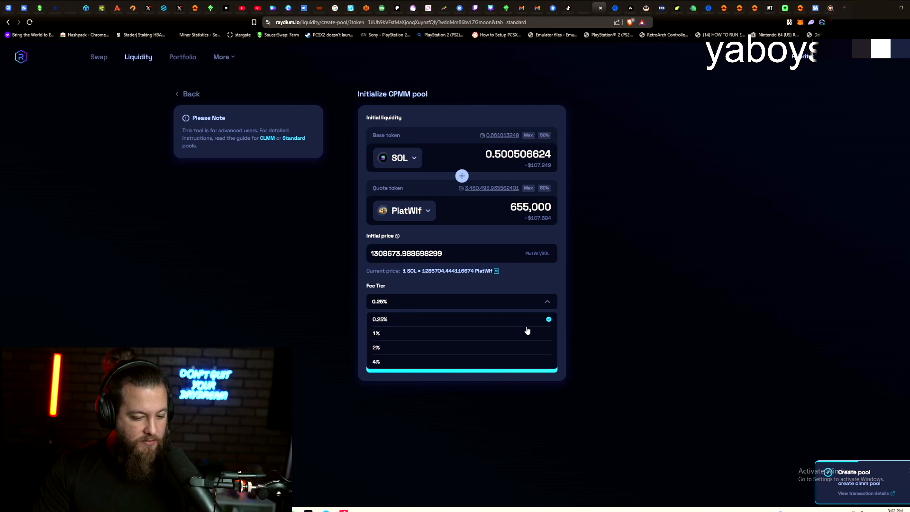
pyautogui.moveTo(477, 364)
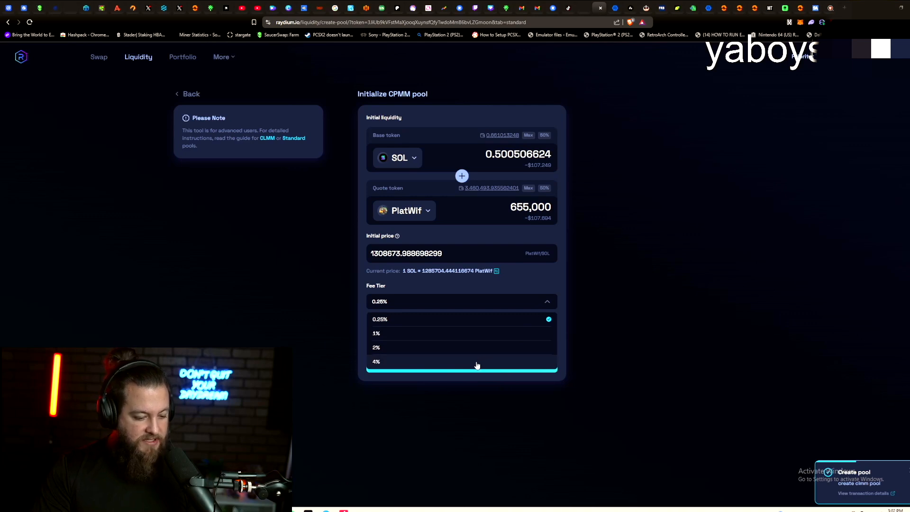
pyautogui.click(376, 361)
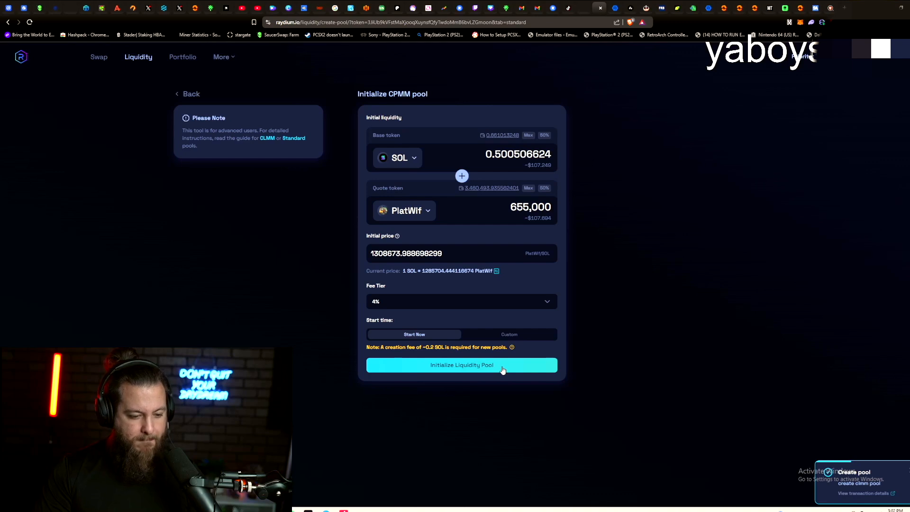
pyautogui.click(461, 364)
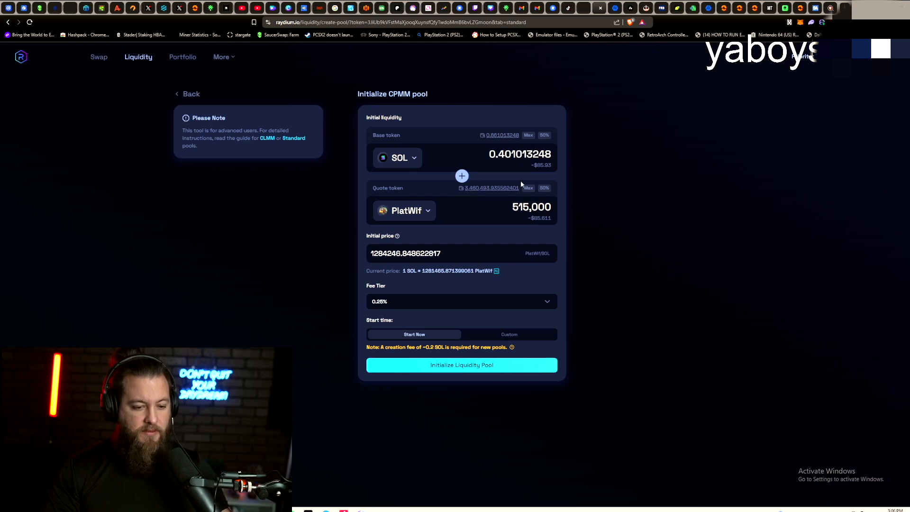
pyautogui.moveTo(568, 249)
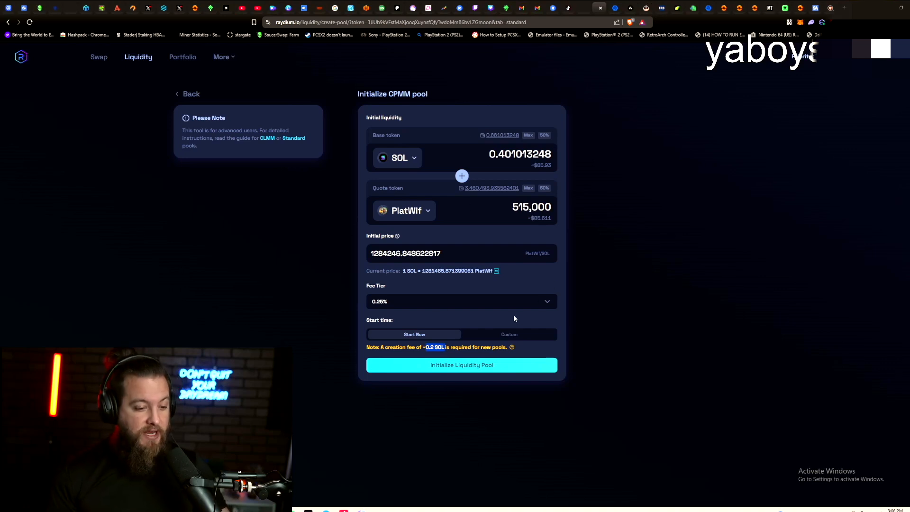
pyautogui.moveTo(461, 354)
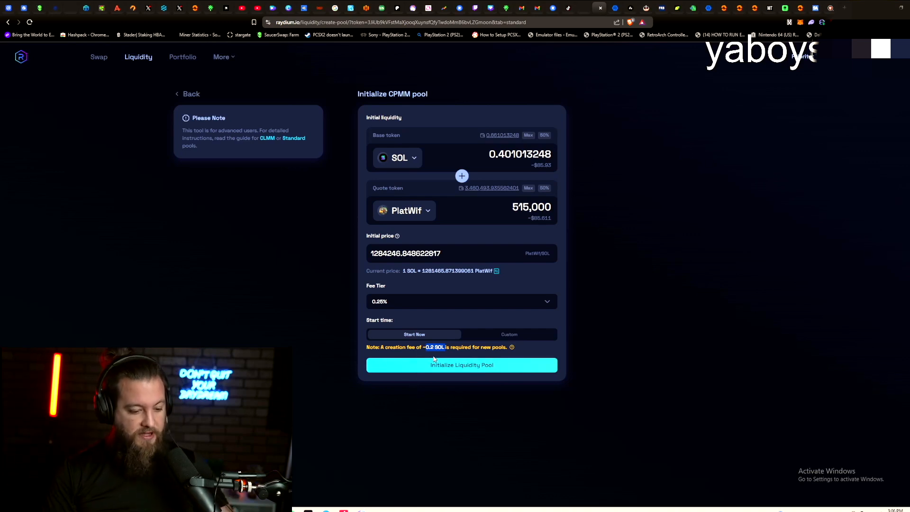
# Initialize the SOL/PlatWif standard pool at 4% fee and approve the transaction in the wallet.
pyautogui.click(461, 364)
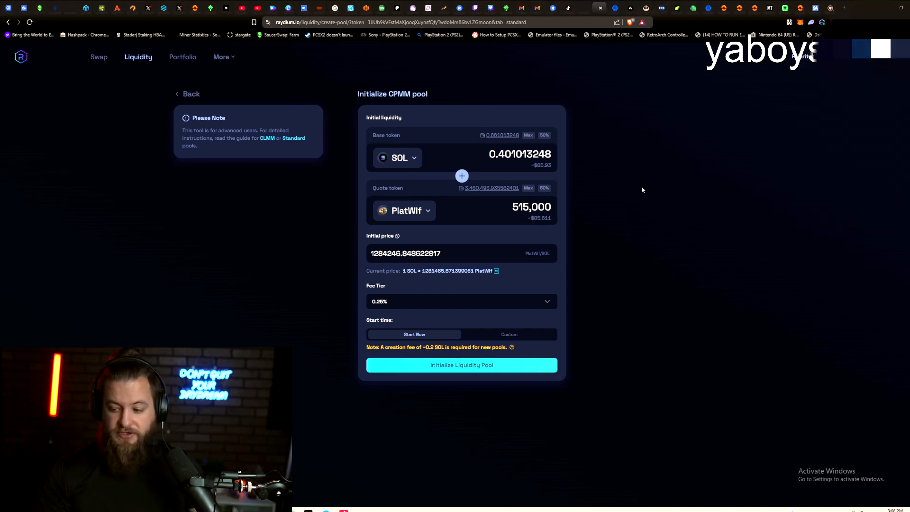
pyautogui.moveTo(535, 144)
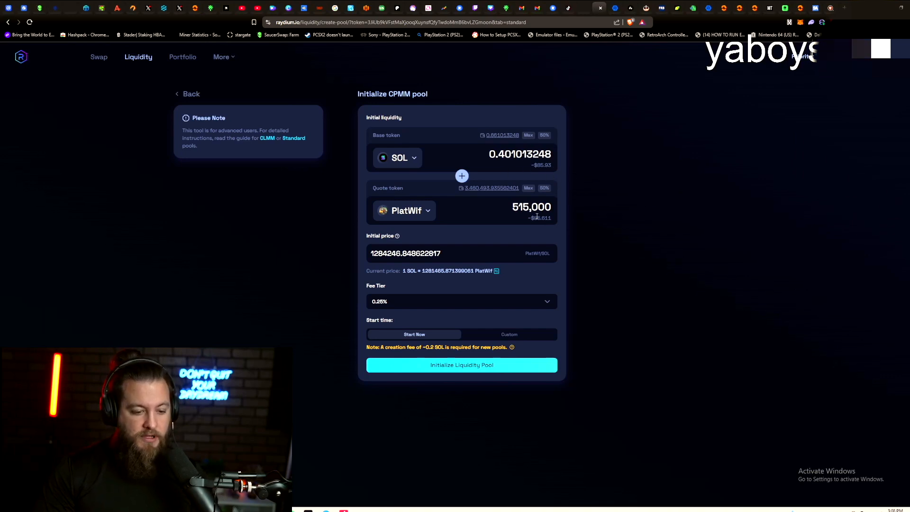
pyautogui.moveTo(568, 237)
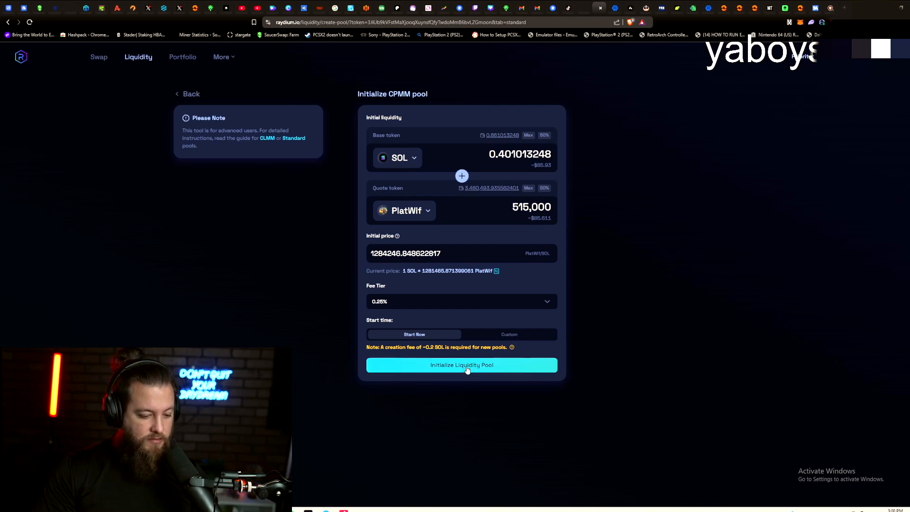
pyautogui.moveTo(501, 313)
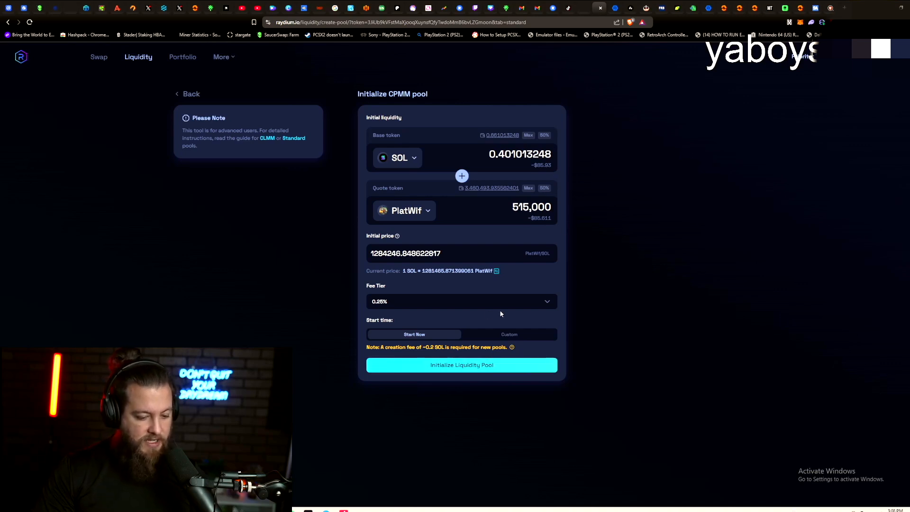
pyautogui.click(460, 301)
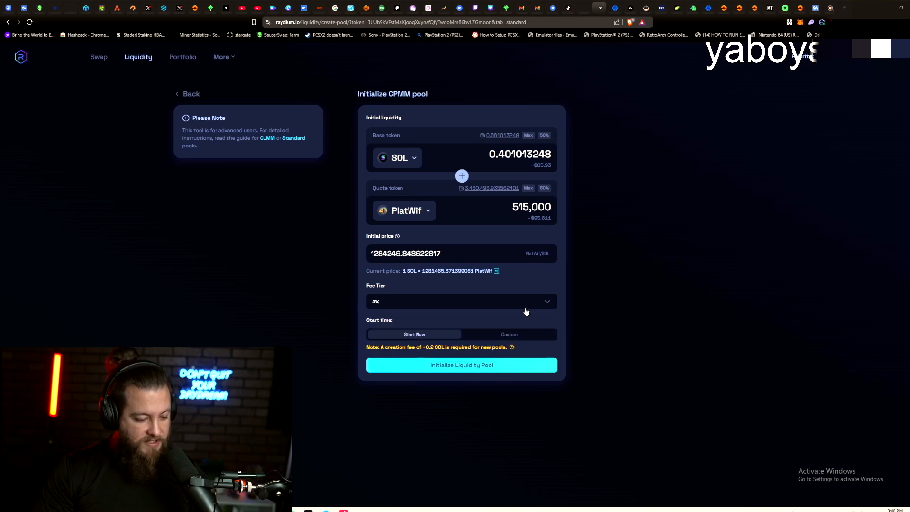
pyautogui.click(461, 364)
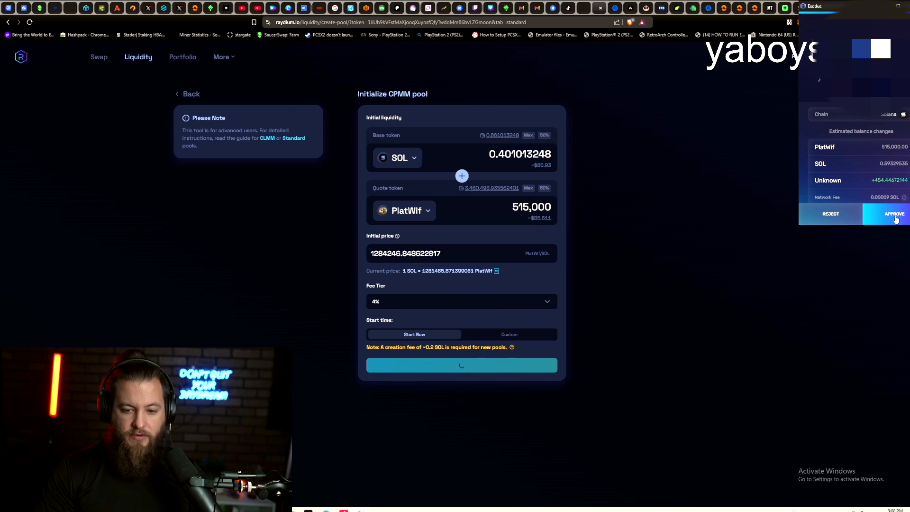
pyautogui.click(894, 213)
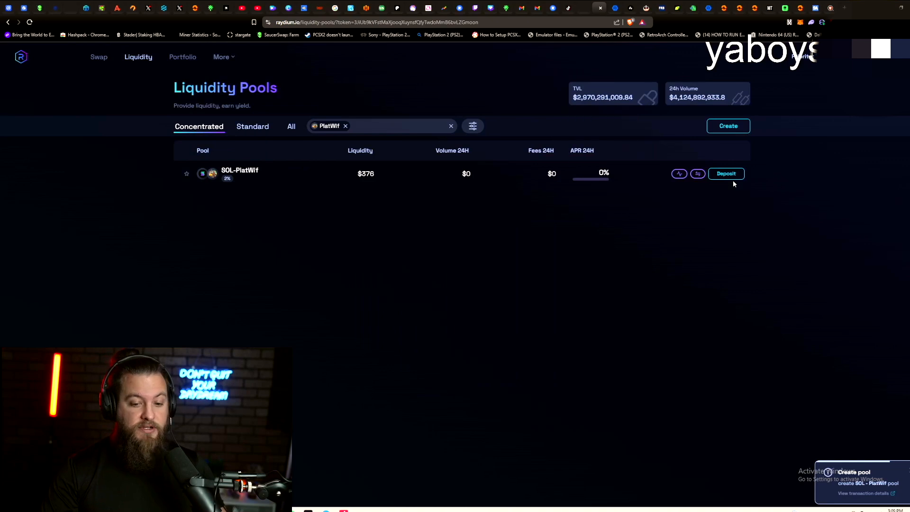
# Filter the Raydium pools list to PlatWif.
pyautogui.click(726, 174)
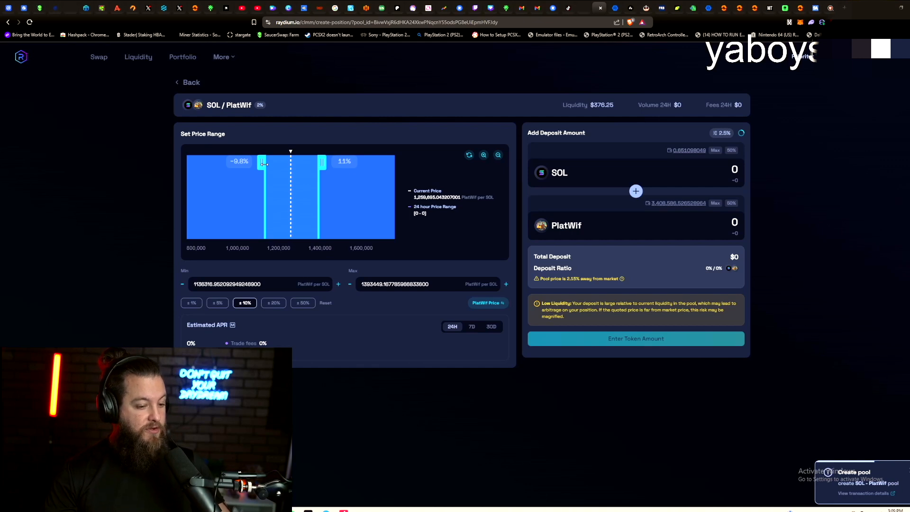
pyautogui.moveTo(182, 56)
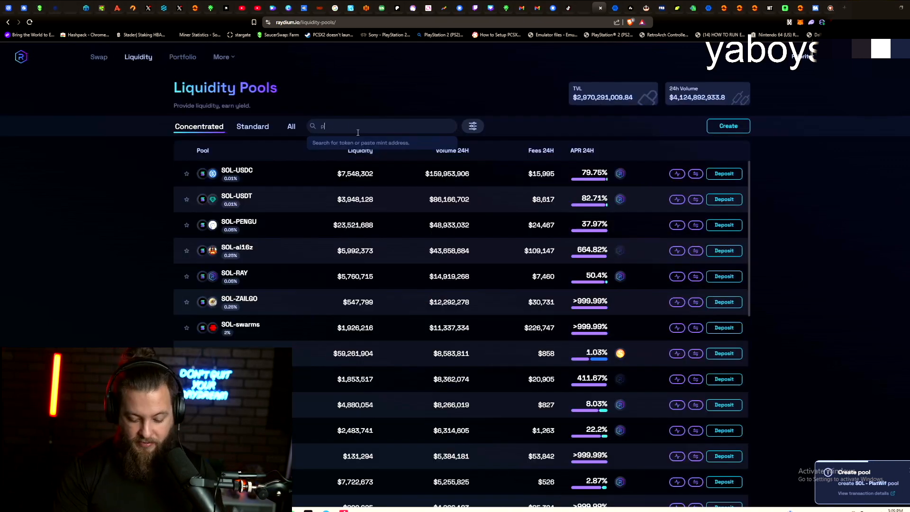
pyautogui.write('lat')
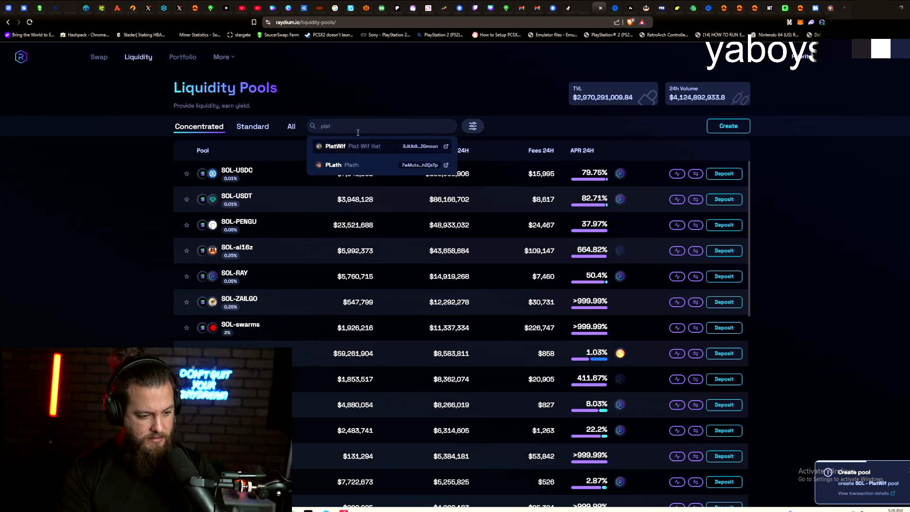
pyautogui.click(335, 146)
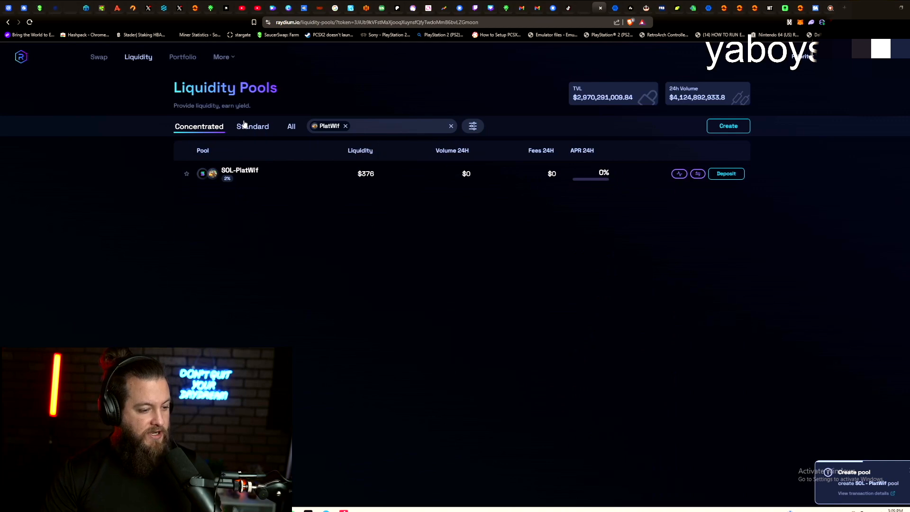
# Compare the standard and concentrated PlatWif pools, then start a deposit on the concentrated SOL/PlatWif row.
pyautogui.click(253, 126)
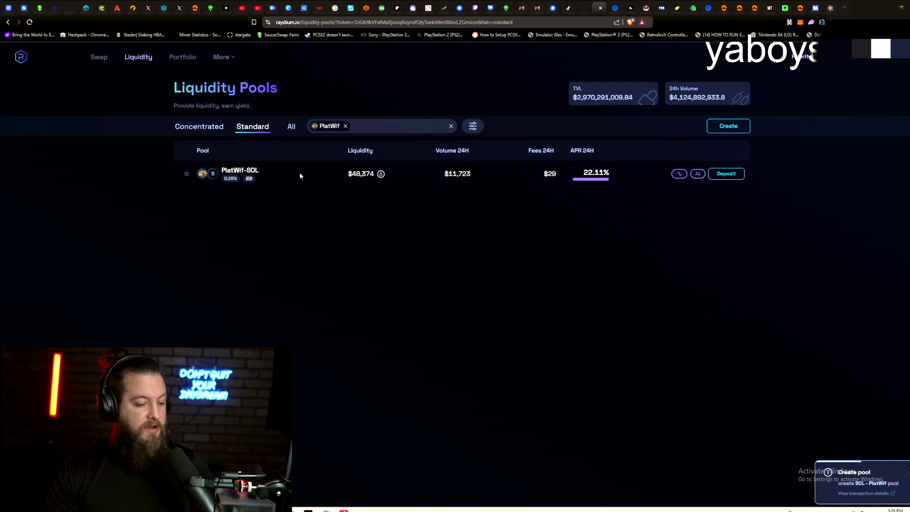
pyautogui.moveTo(249, 178)
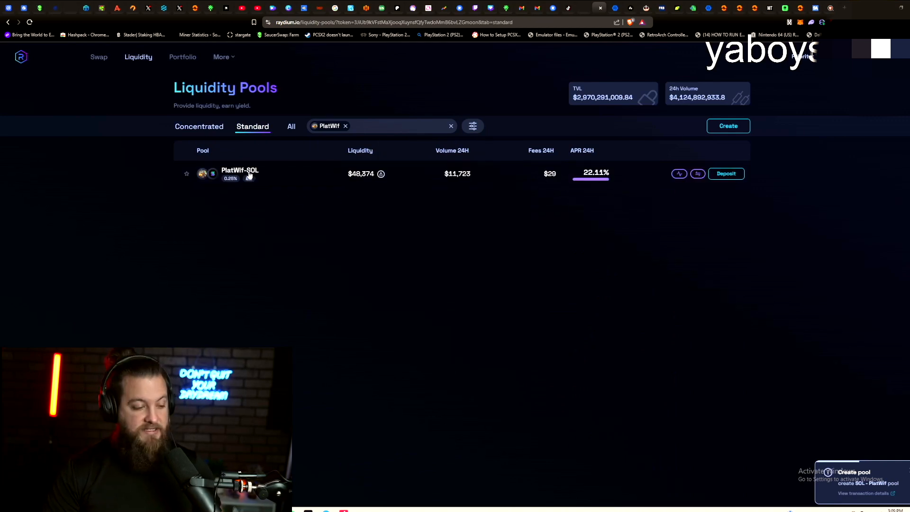
pyautogui.click(199, 126)
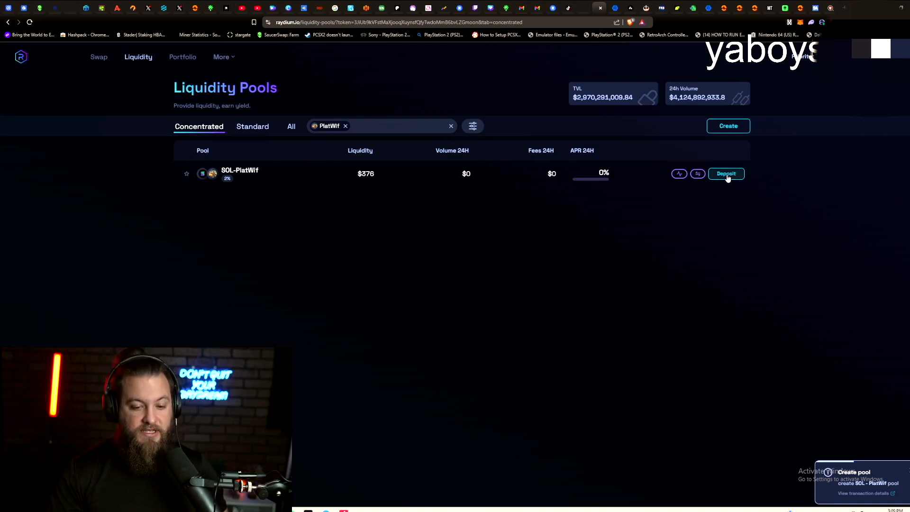
pyautogui.click(727, 173)
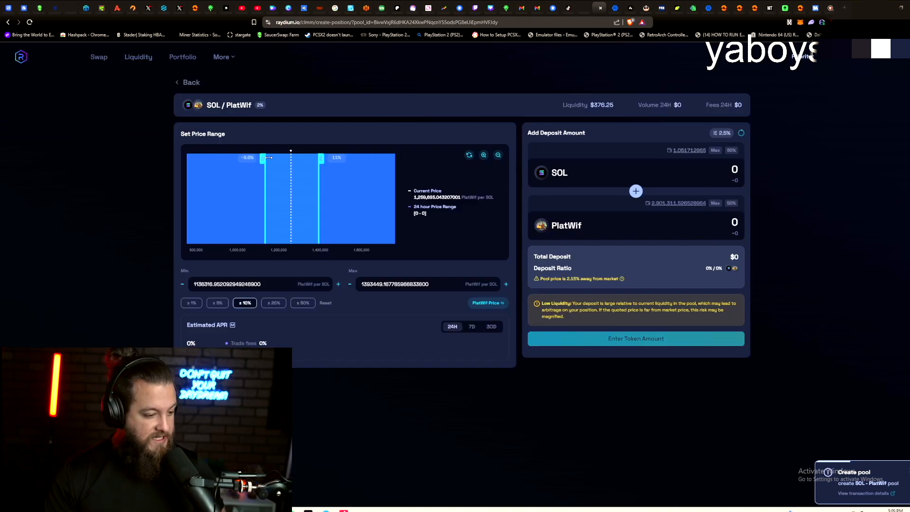
# Lower the SOL/PlatWif price range minimum to zero (-100%).
pyautogui.moveTo(268, 159); pyautogui.dragTo(244, 158)
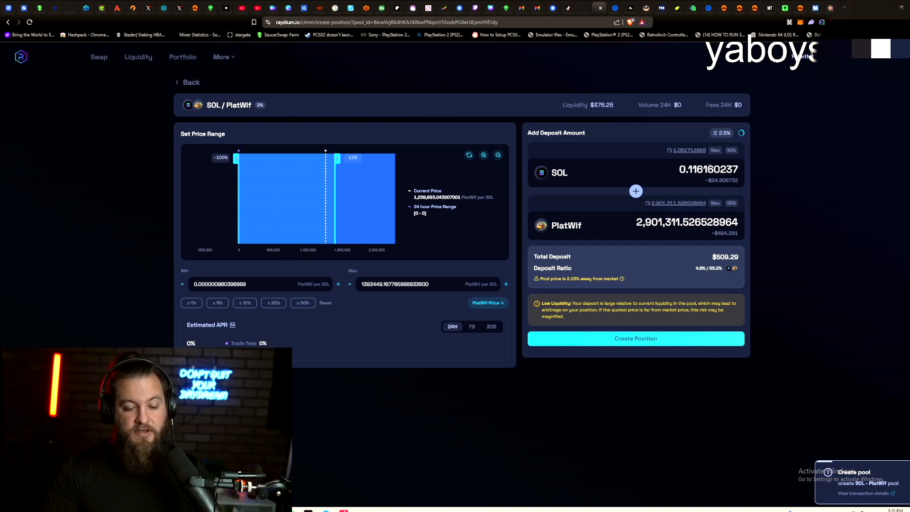
pyautogui.moveTo(550, 211)
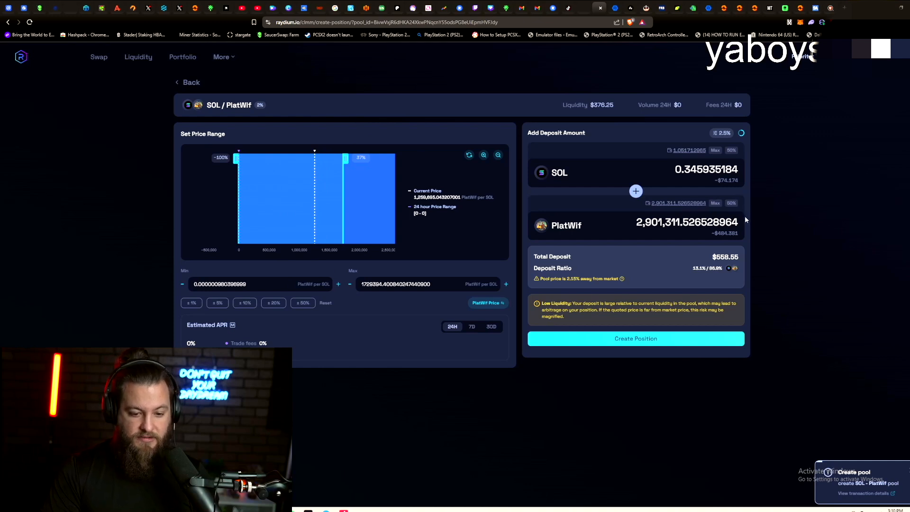
pyautogui.moveTo(367, 174)
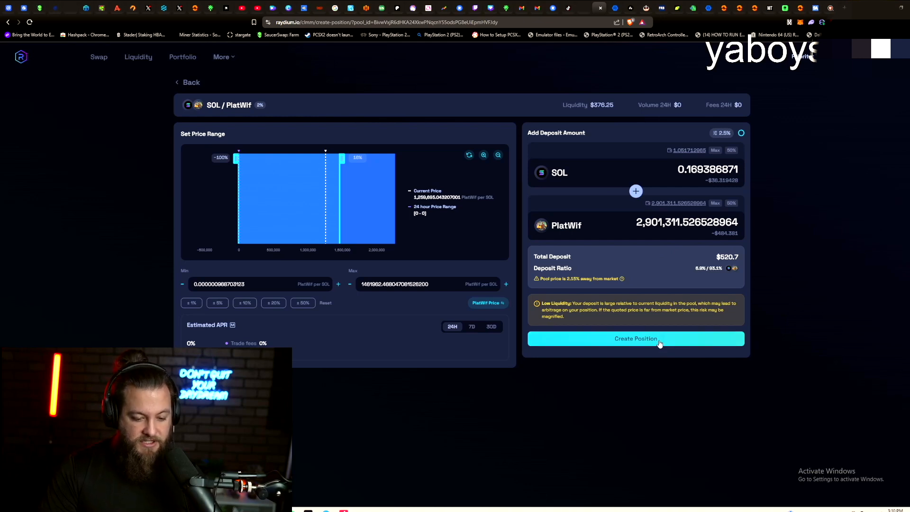
# Create the ~$520 SOL/PlatWif position, confirm the deposit and approve it in the wallet.
pyautogui.click(636, 338)
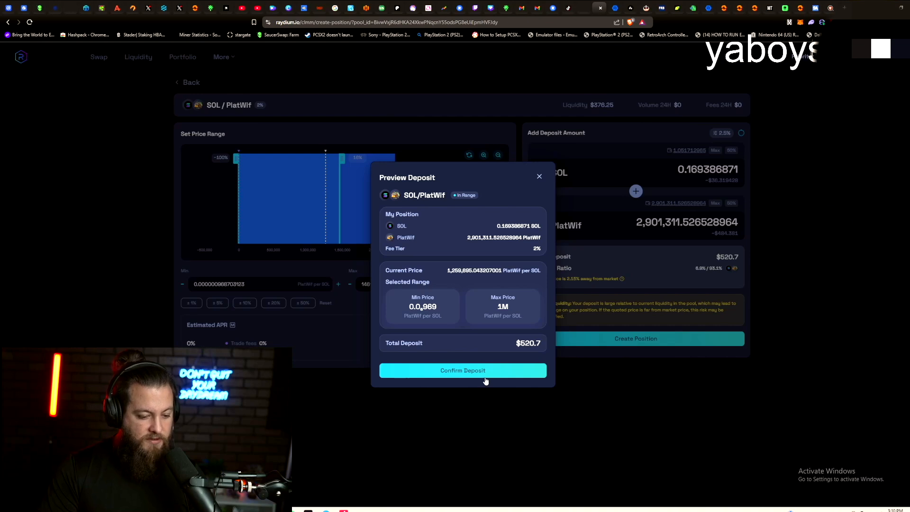
pyautogui.click(462, 371)
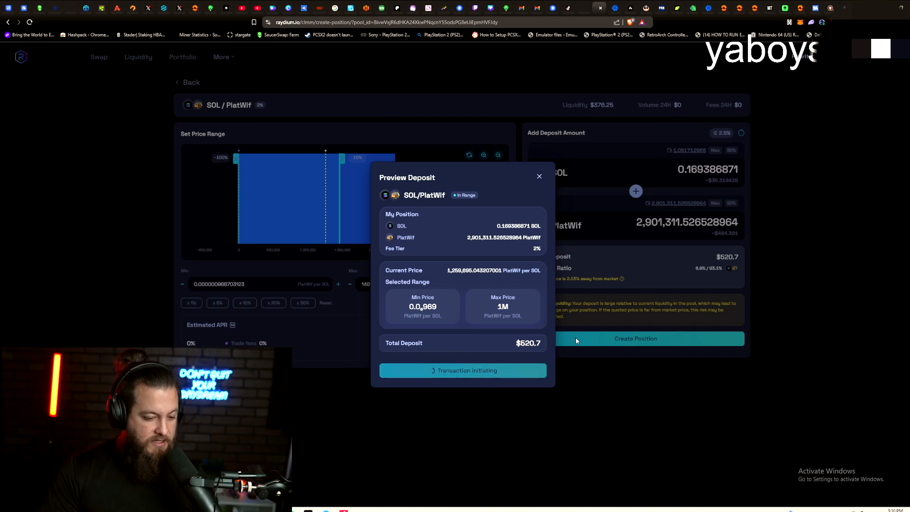
pyautogui.click(635, 339)
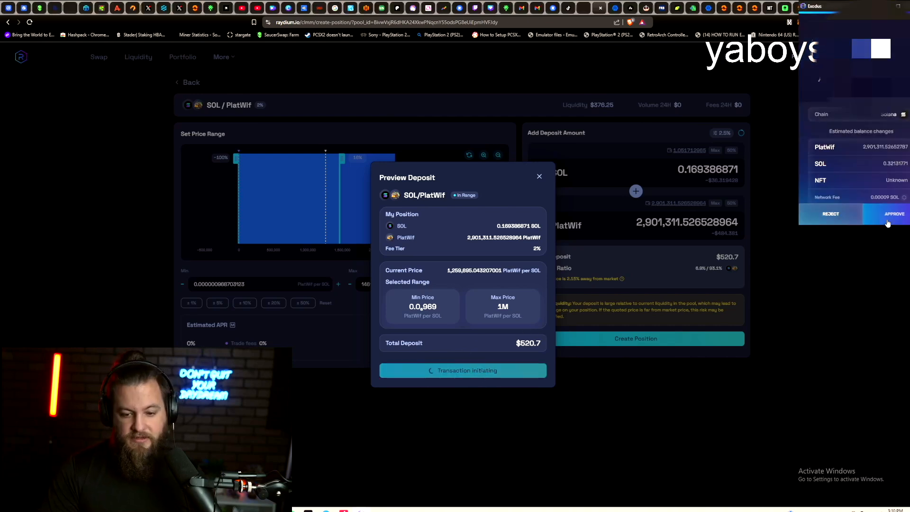
pyautogui.click(893, 214)
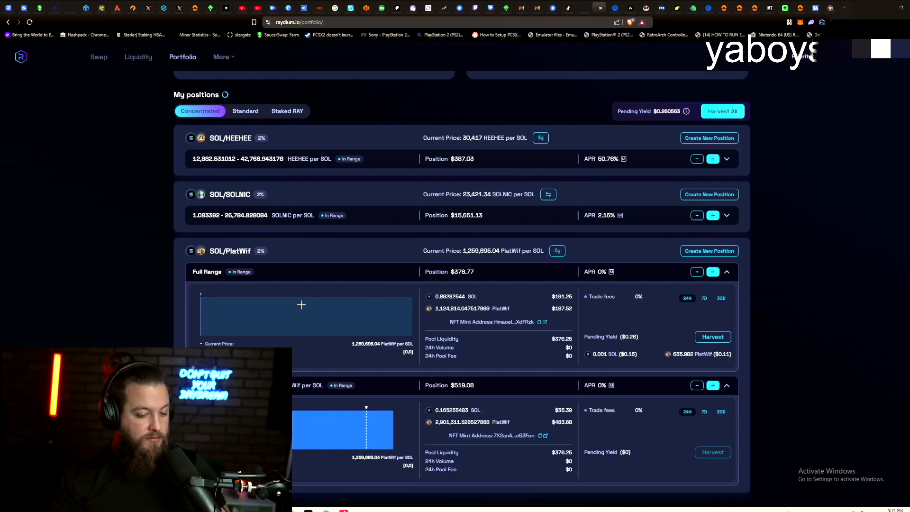
pyautogui.moveTo(438, 404)
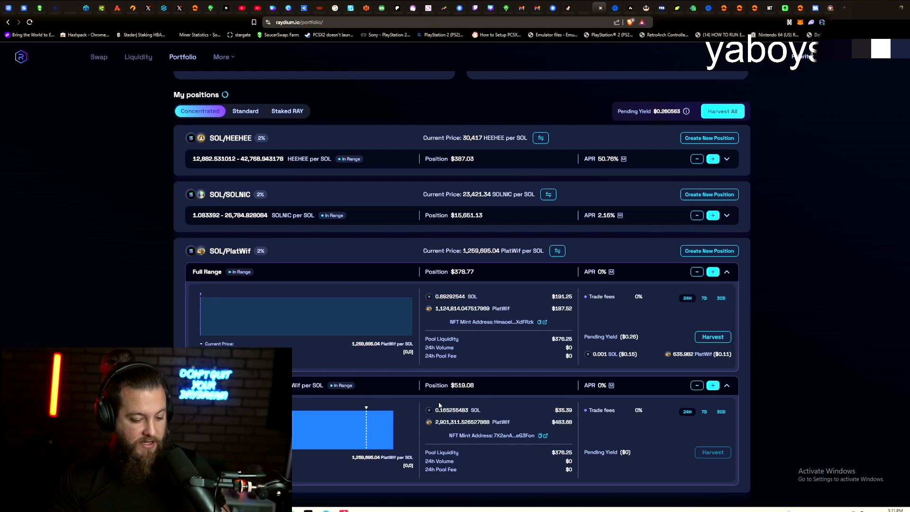
pyautogui.moveTo(434, 400)
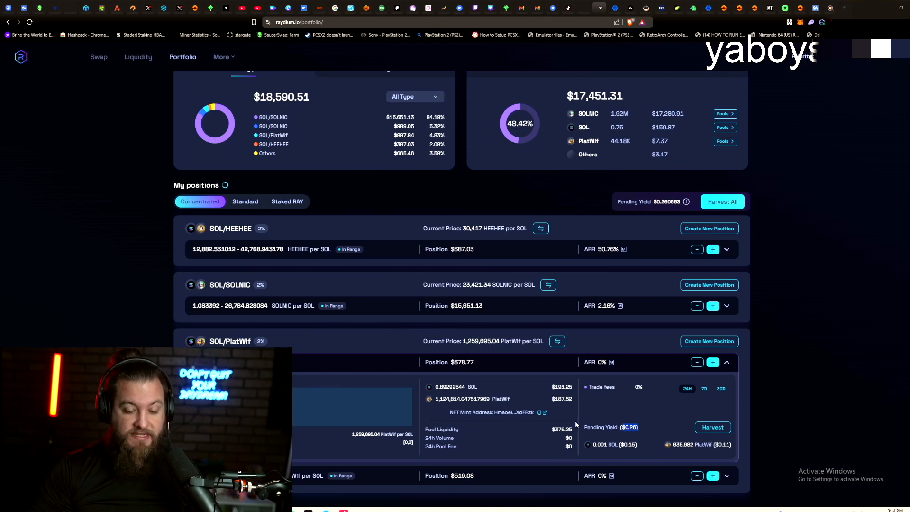
pyautogui.moveTo(569, 416)
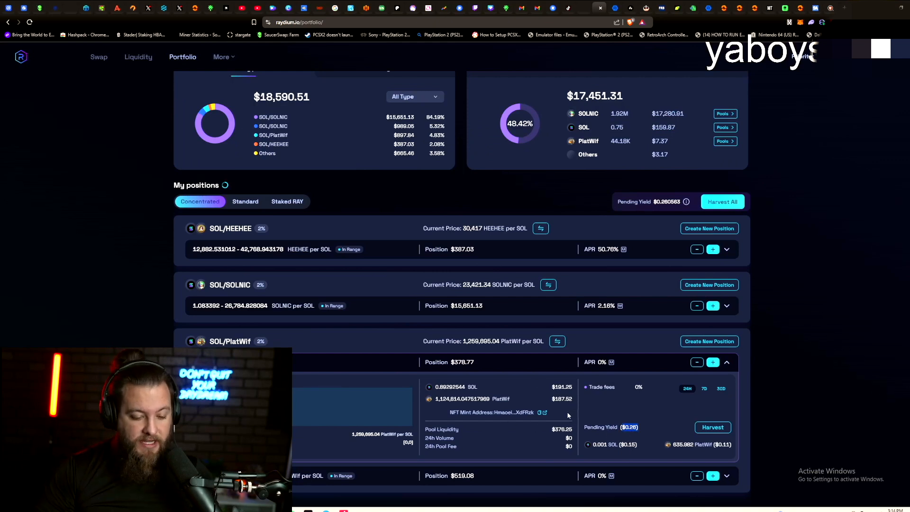
pyautogui.moveTo(432, 399)
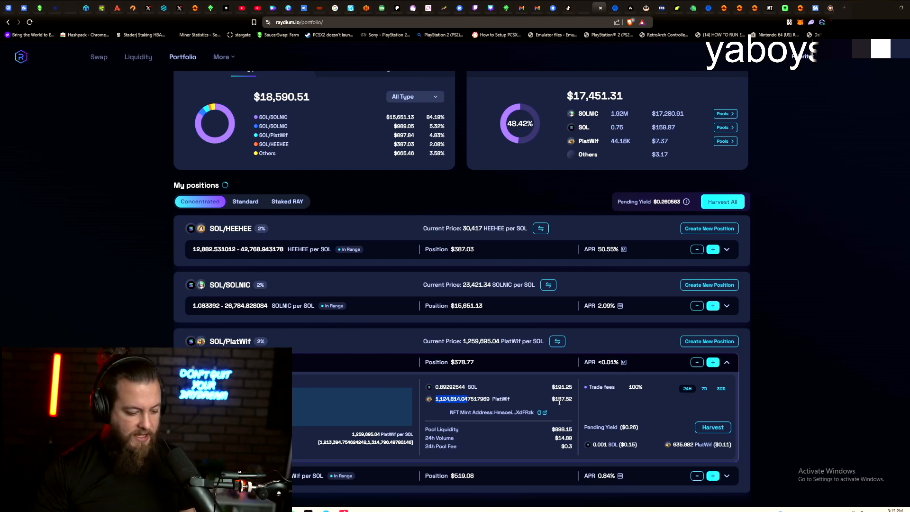
# Scroll the portfolio to reveal both SOL/PlatWif concentrated positions.
pyautogui.scroll(-3)
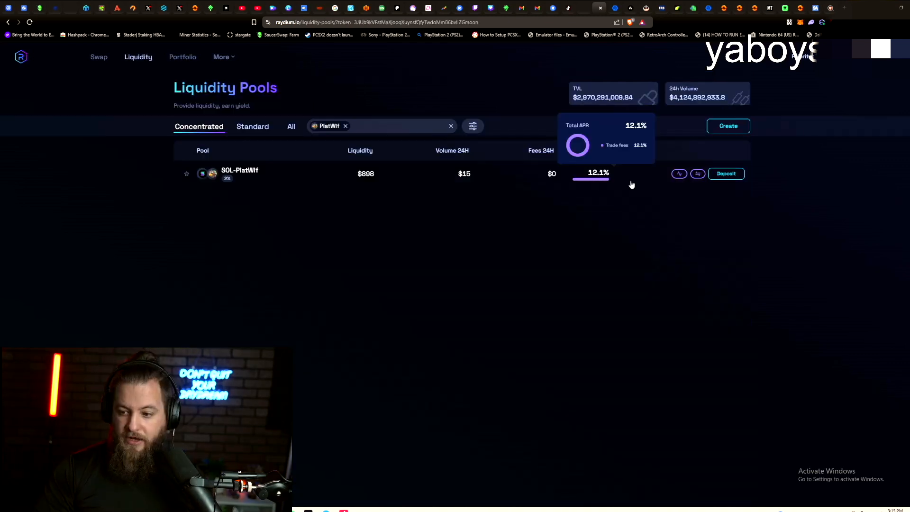
pyautogui.moveTo(575, 236)
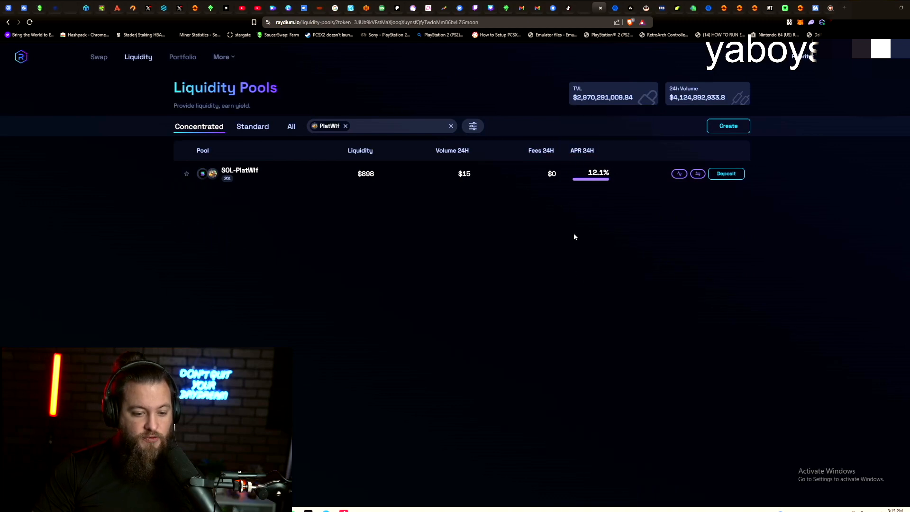
pyautogui.moveTo(590, 172)
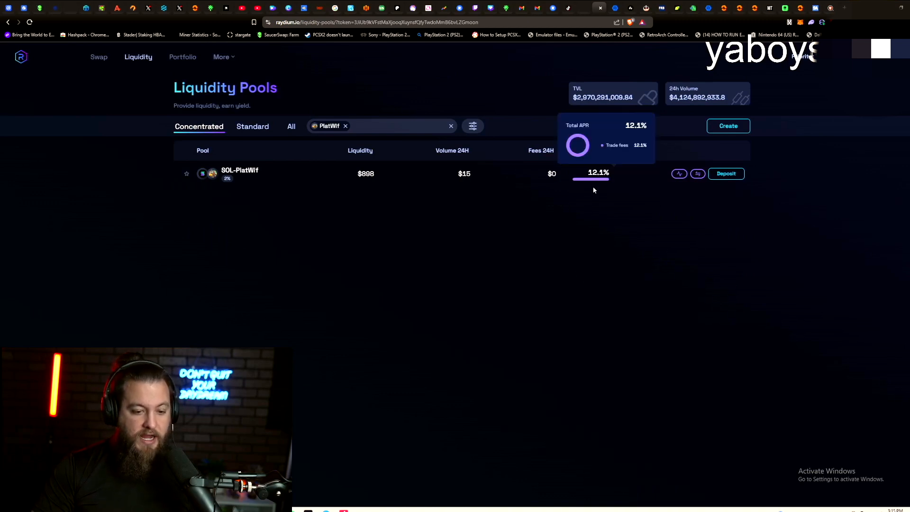
pyautogui.moveTo(567, 213)
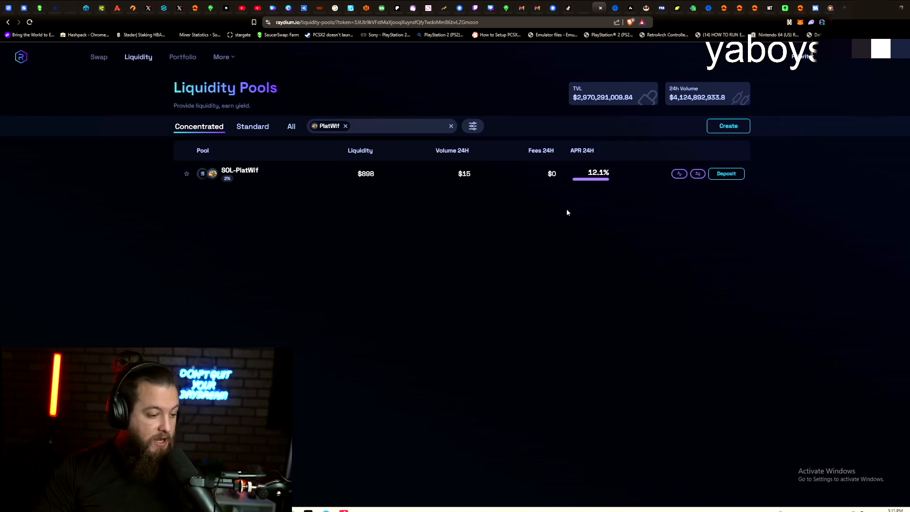
pyautogui.moveTo(723, 256)
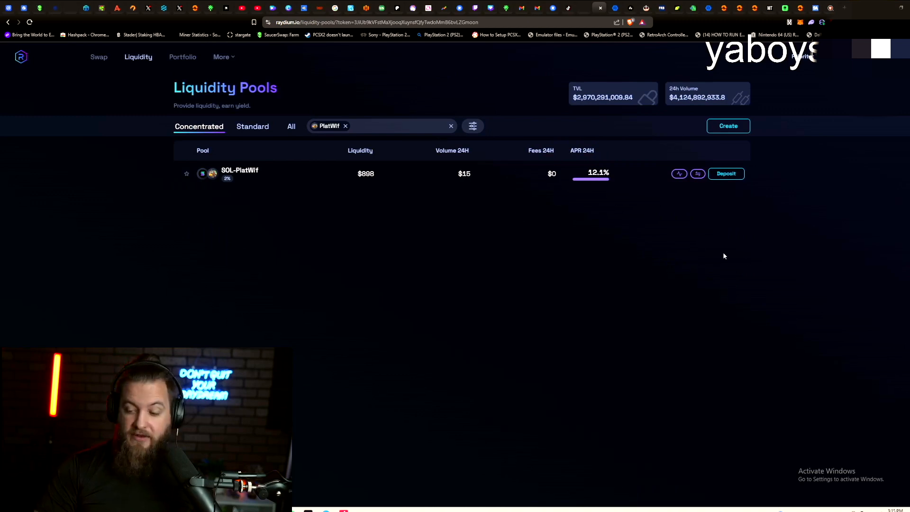
pyautogui.moveTo(574, 211)
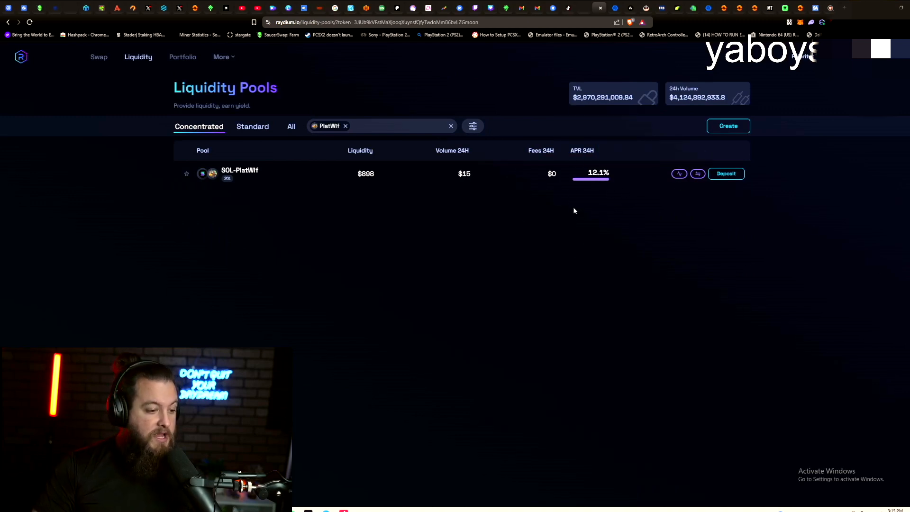
pyautogui.moveTo(502, 228)
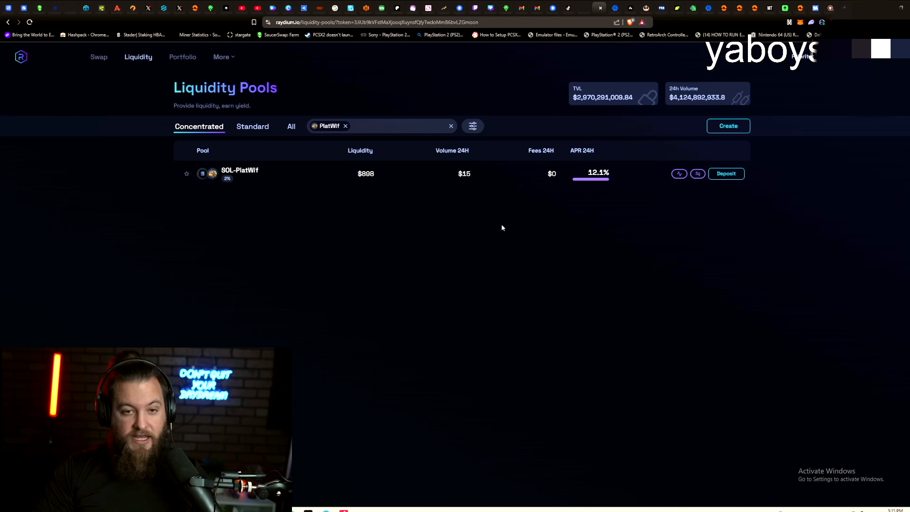
pyautogui.moveTo(248, 132)
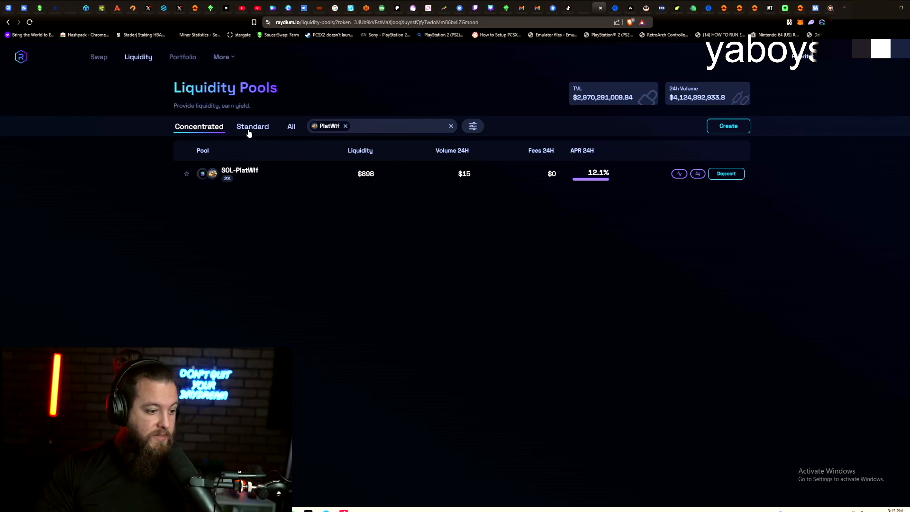
# Switch the PlatWif pool list from concentrated to standard pools.
pyautogui.click(299, 8)
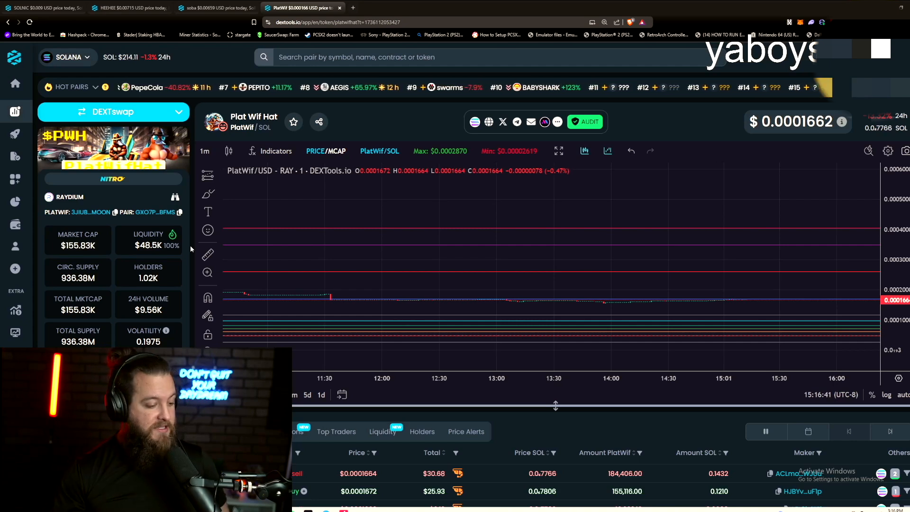
# Scroll down the DEXTools Plat Wif Hat page to its liquidity and trade details.
pyautogui.scroll(-3)
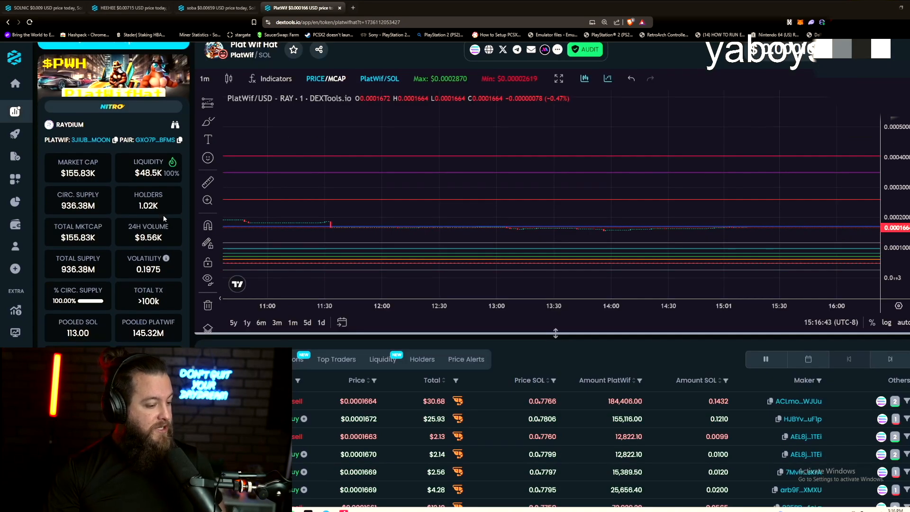